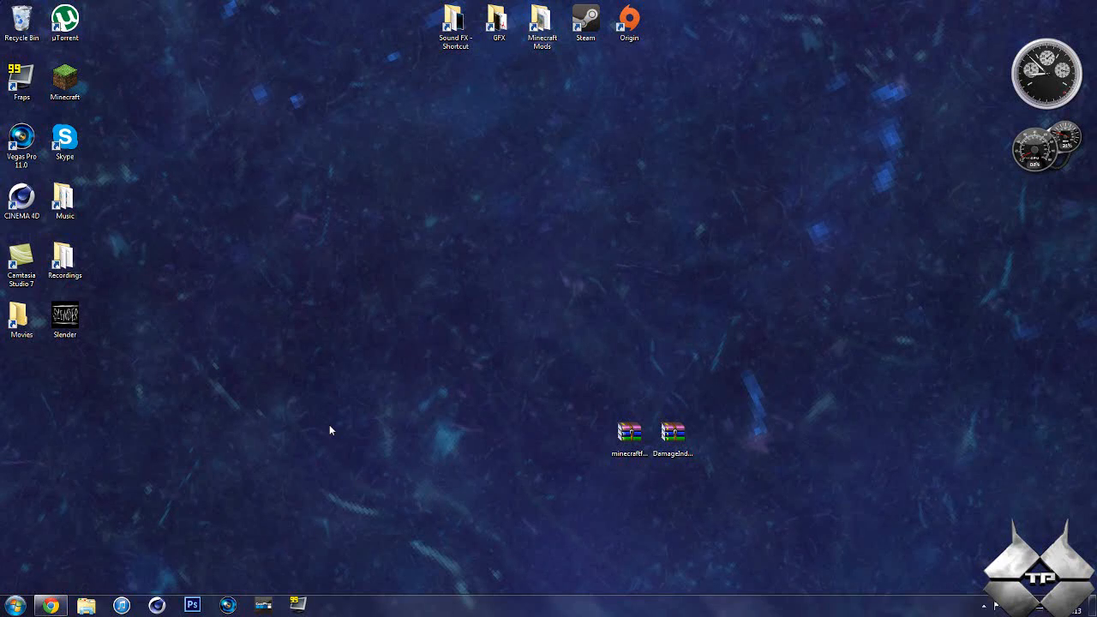
pyautogui.moveTo(325, 434)
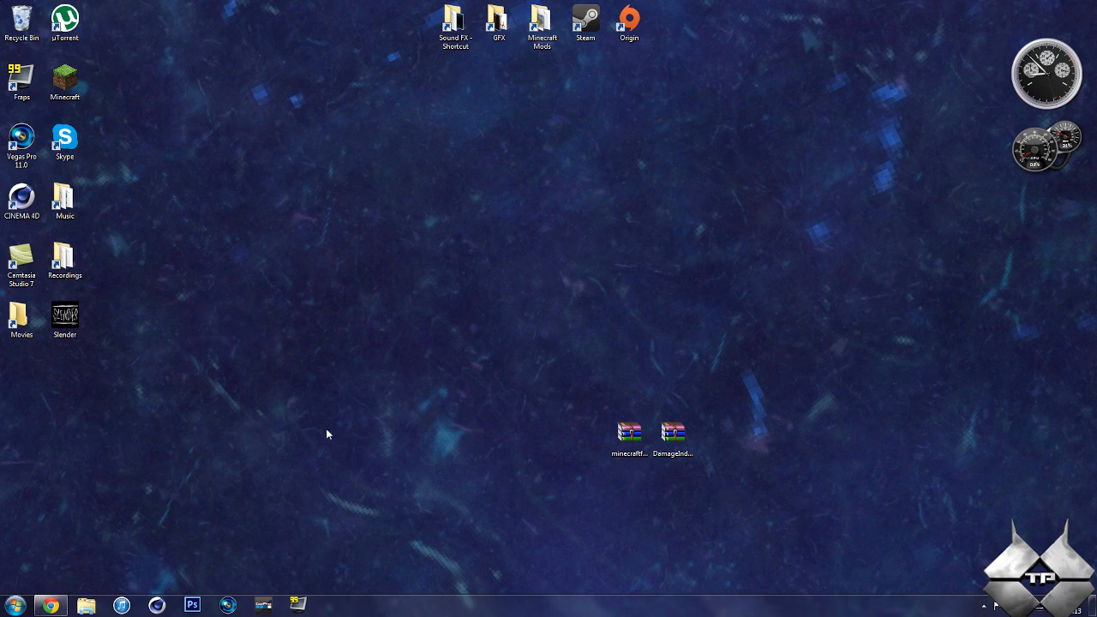
# Launch Minecraft, log in, and play the Beautiful wonderland singleplayer world.
pyautogui.doubleClick(64, 77)
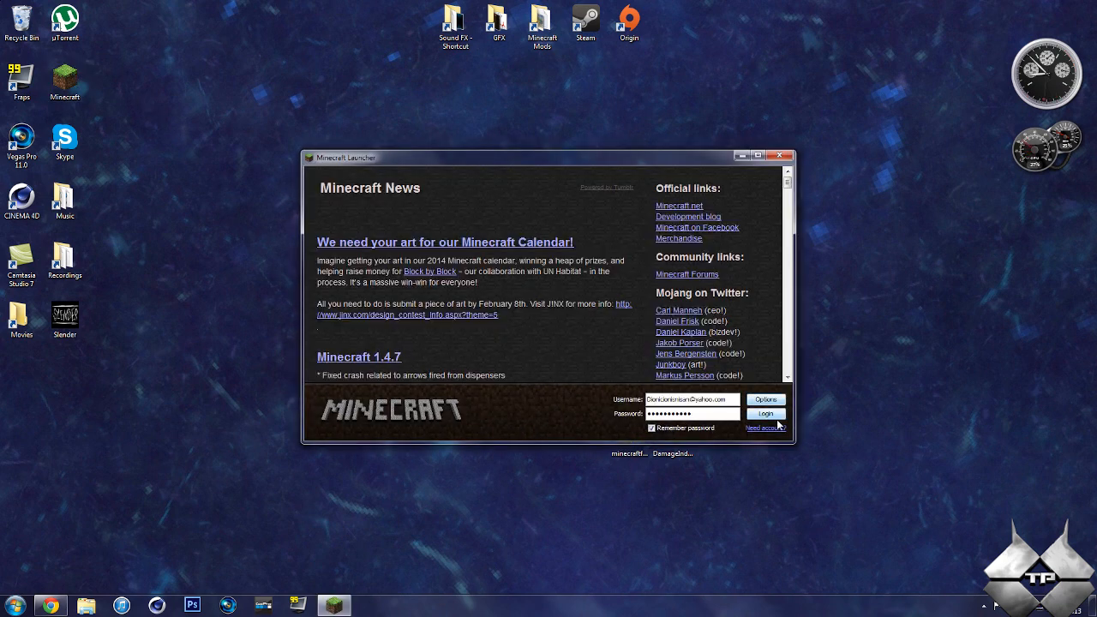
pyautogui.click(764, 414)
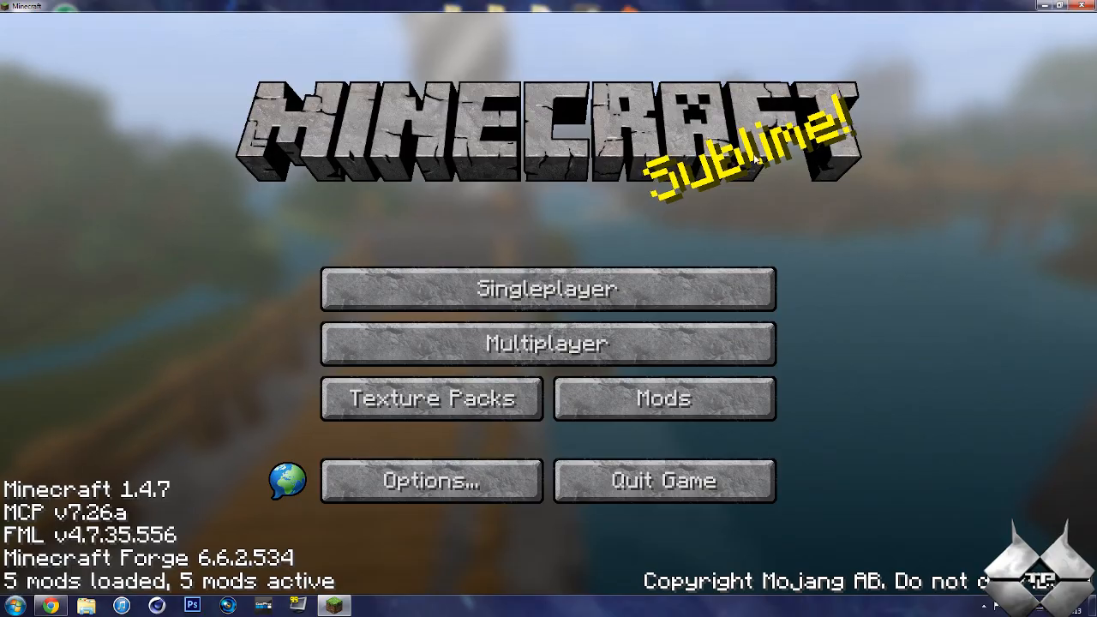
pyautogui.click(546, 289)
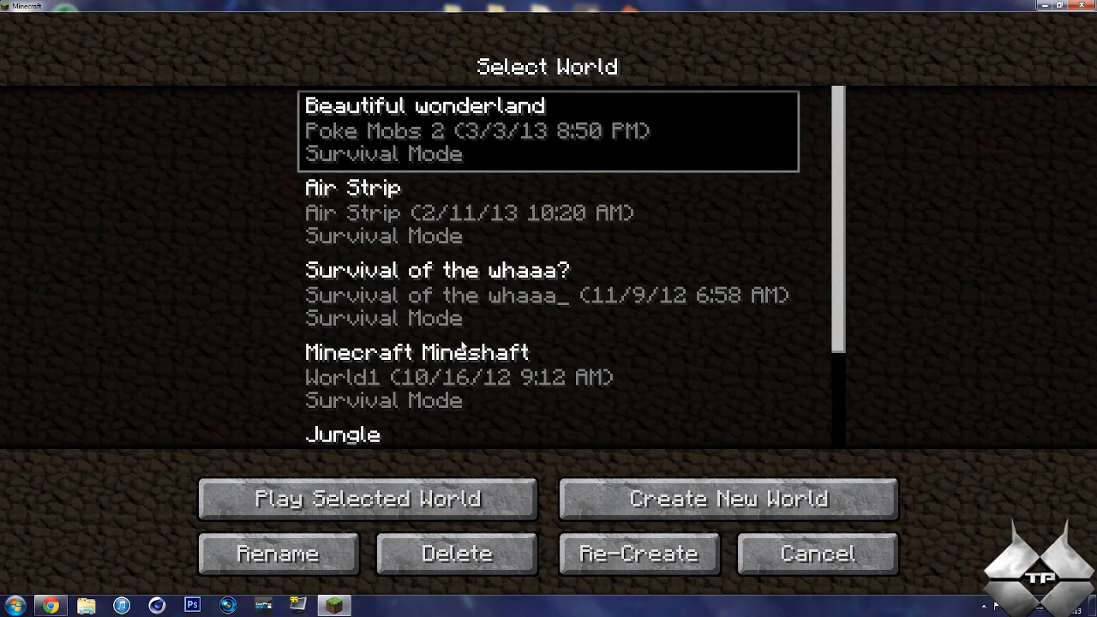
pyautogui.click(366, 498)
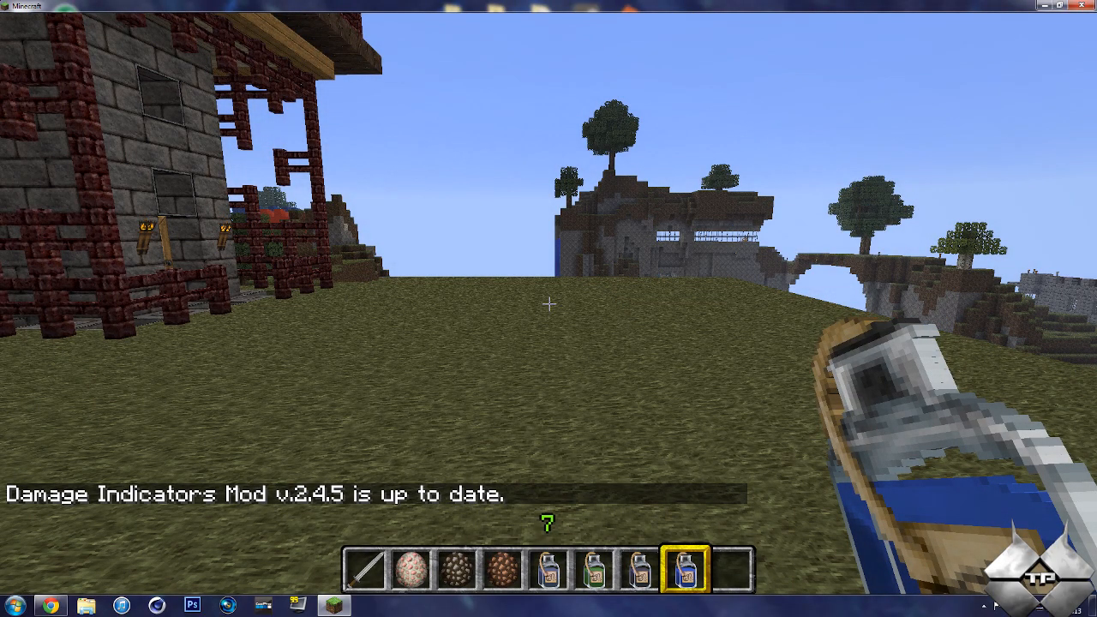
# Equip the iron sword and strike the sheep, dropping its health to 6/8.
pyautogui.press('2')
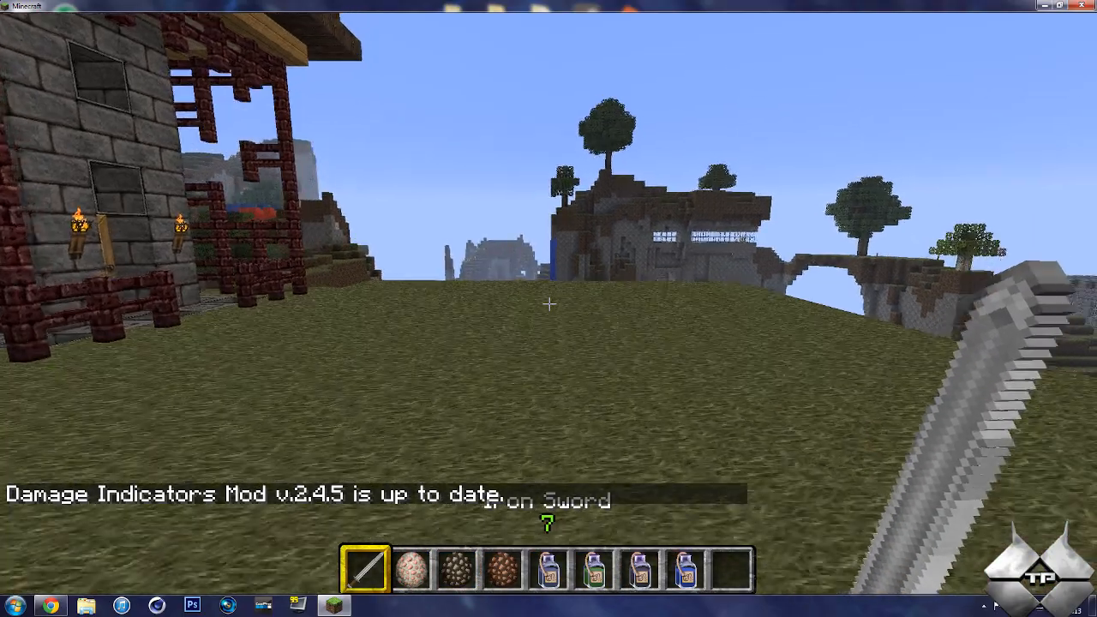
pyautogui.moveTo(549, 304)
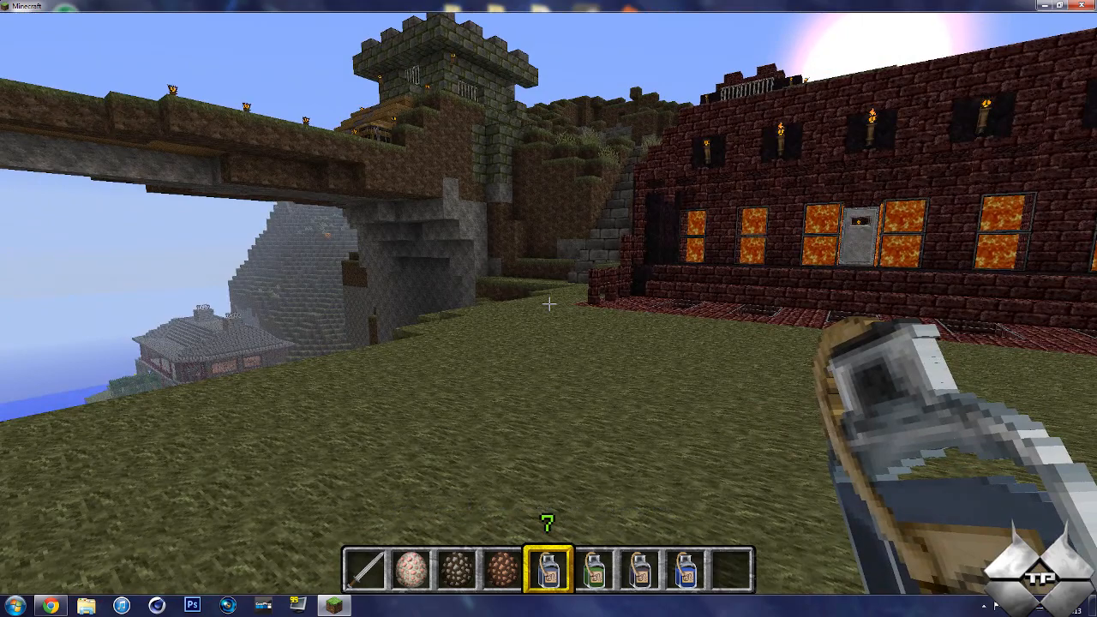
pyautogui.press('7')
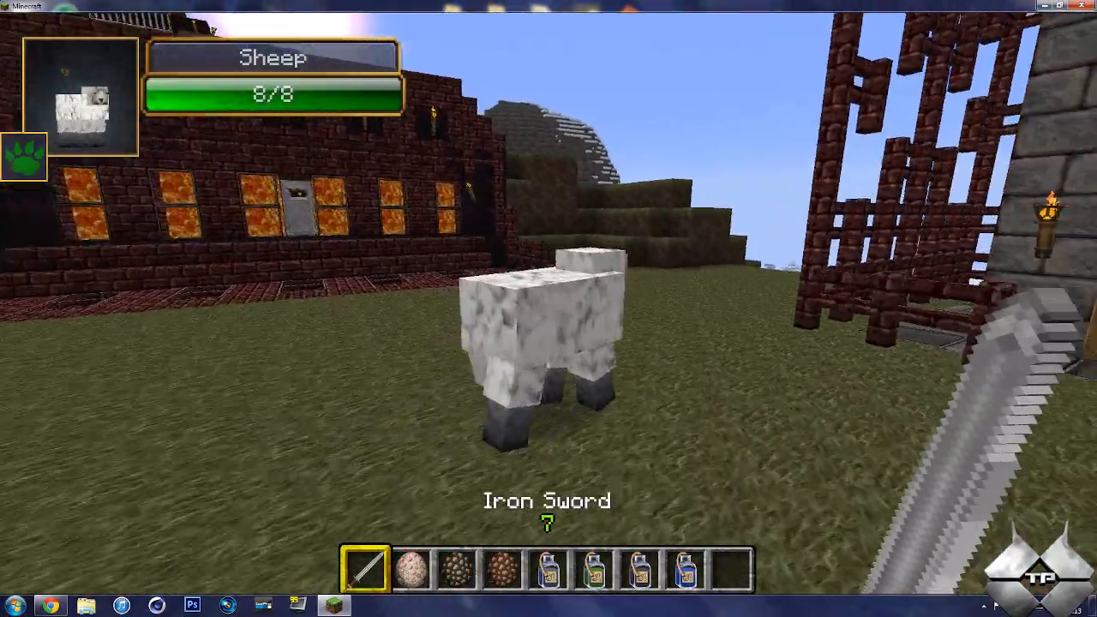
pyautogui.click(549, 343)
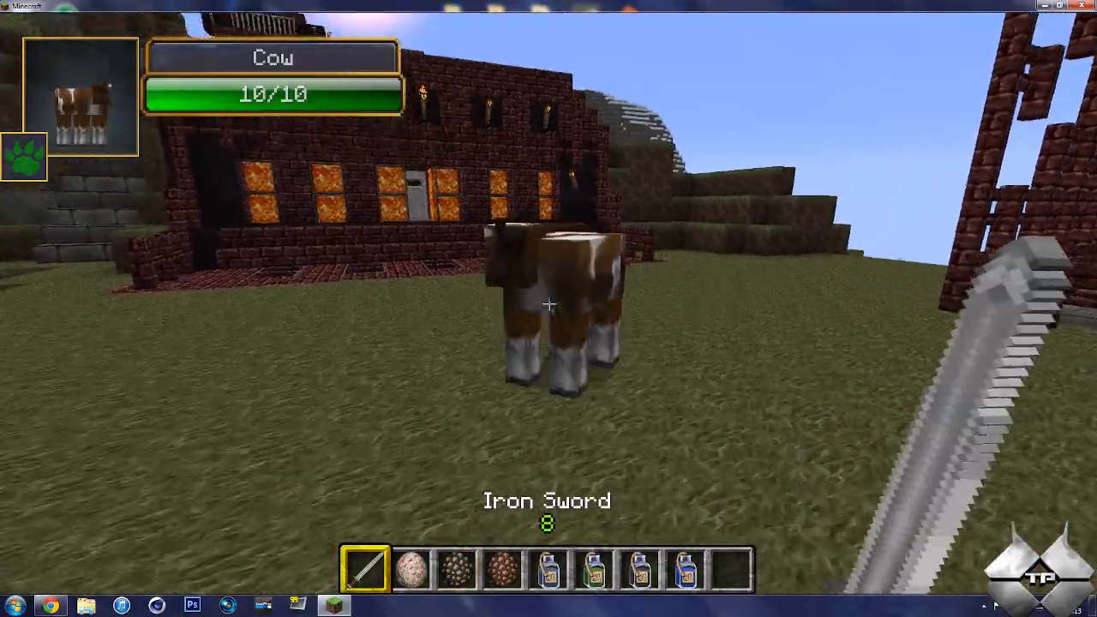
pyautogui.click(549, 305)
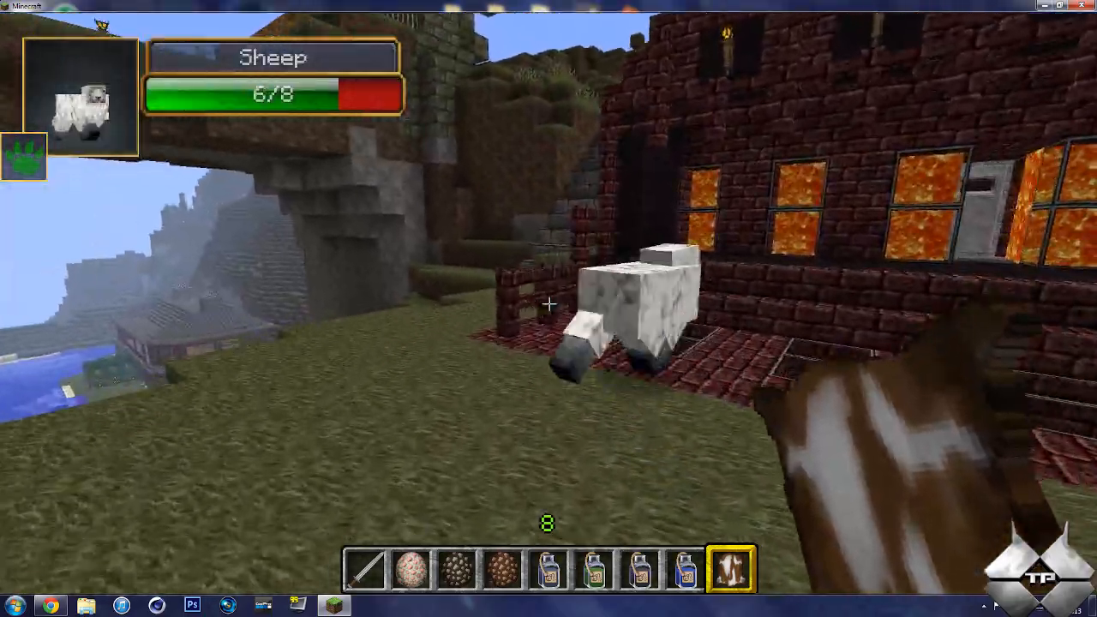
# Attack the nearby sheep by the brick house.
pyautogui.click(548, 305)
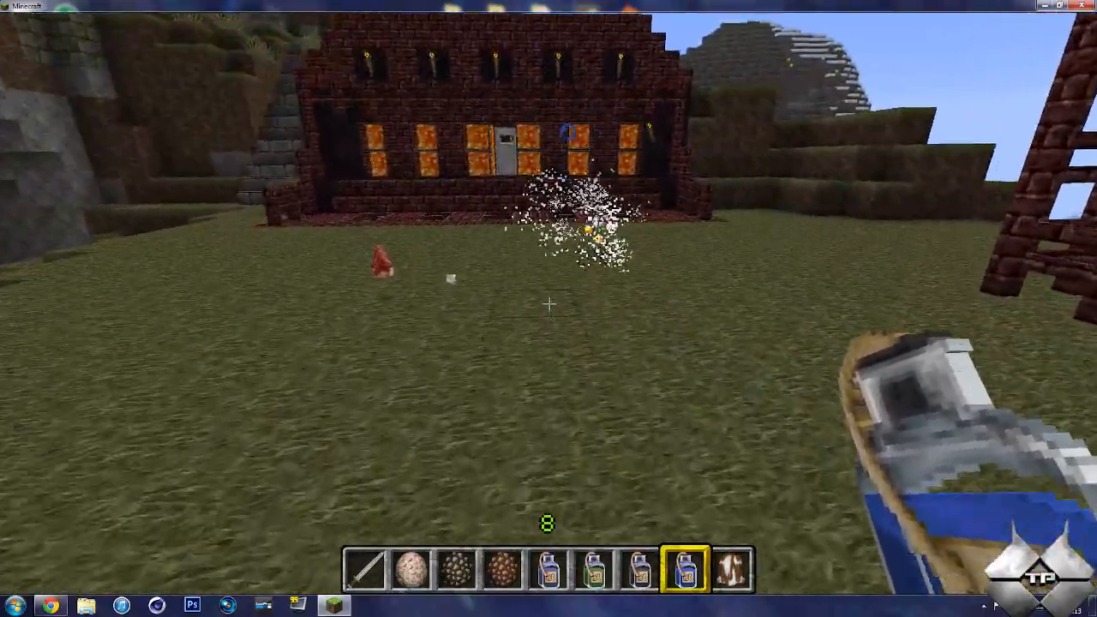
pyautogui.moveTo(548, 304)
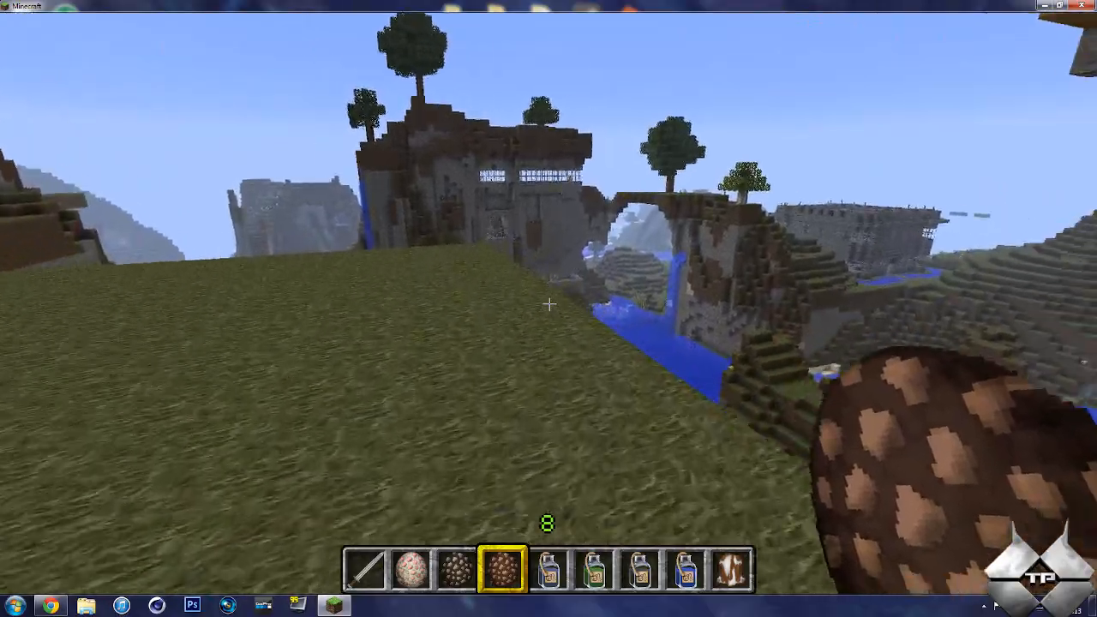
pyautogui.moveTo(549, 308)
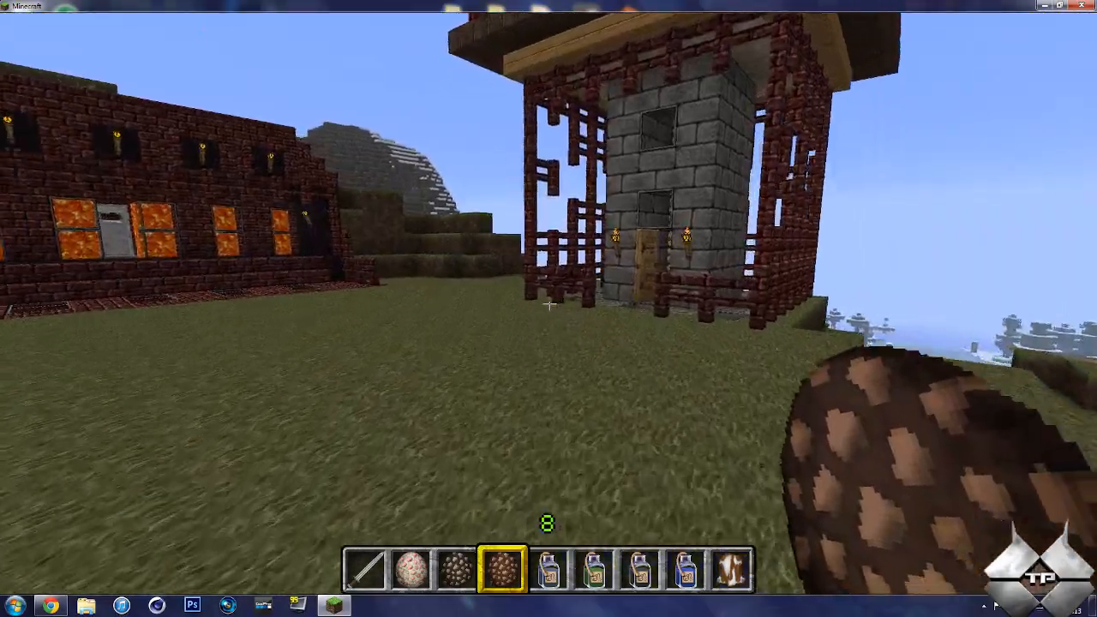
pyautogui.moveTo(548, 309)
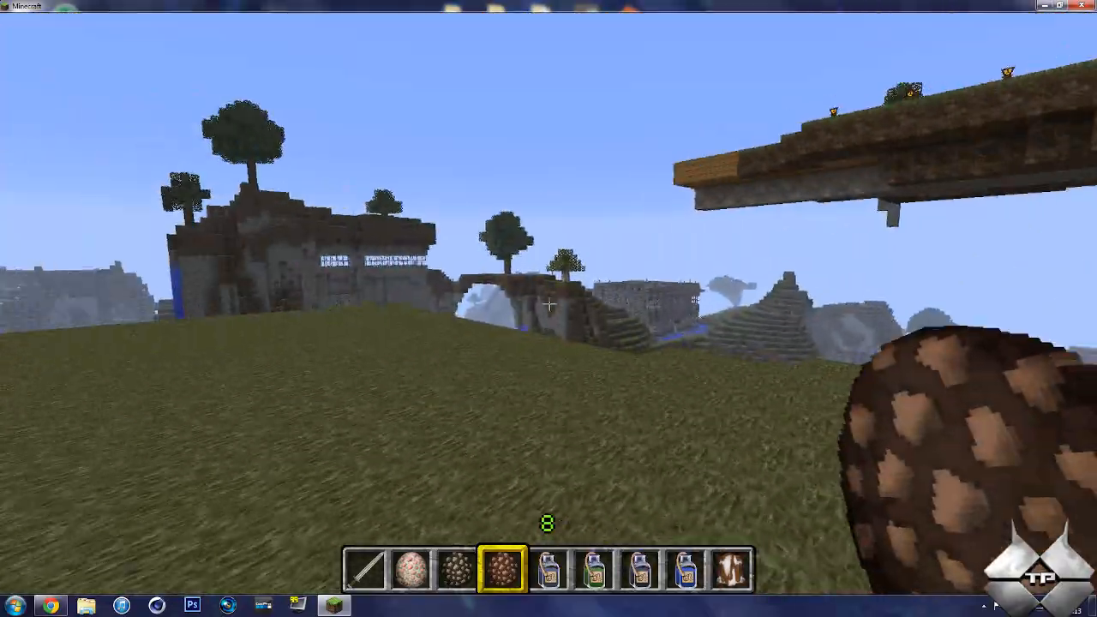
pyautogui.moveTo(548, 308)
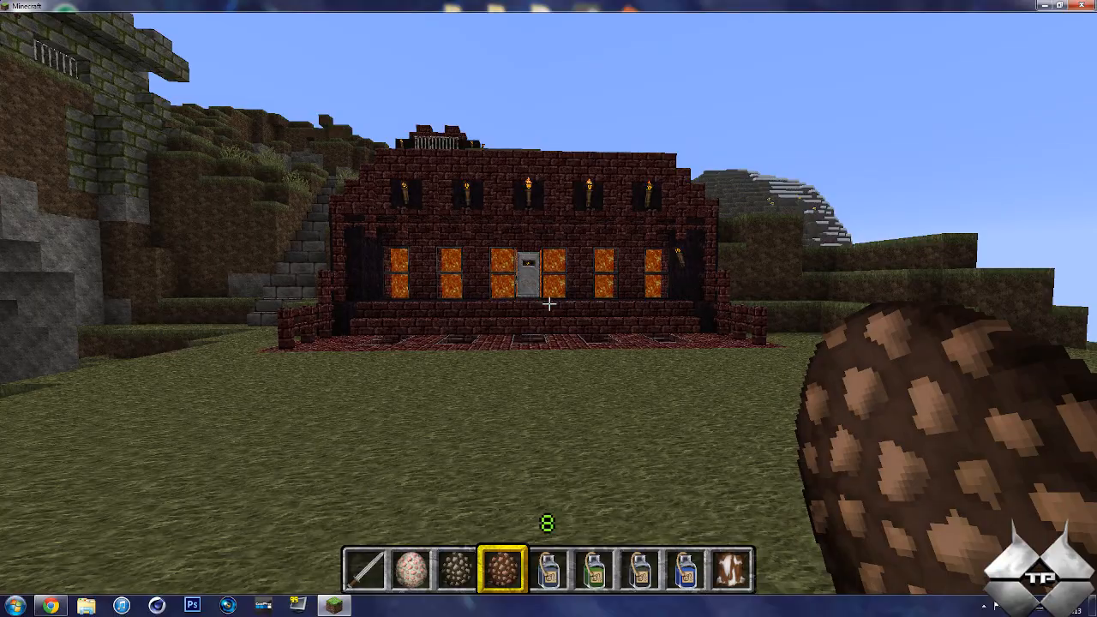
# Pause, choose Save and Quit to Title, then Quit Game.
pyautogui.press('Escape')
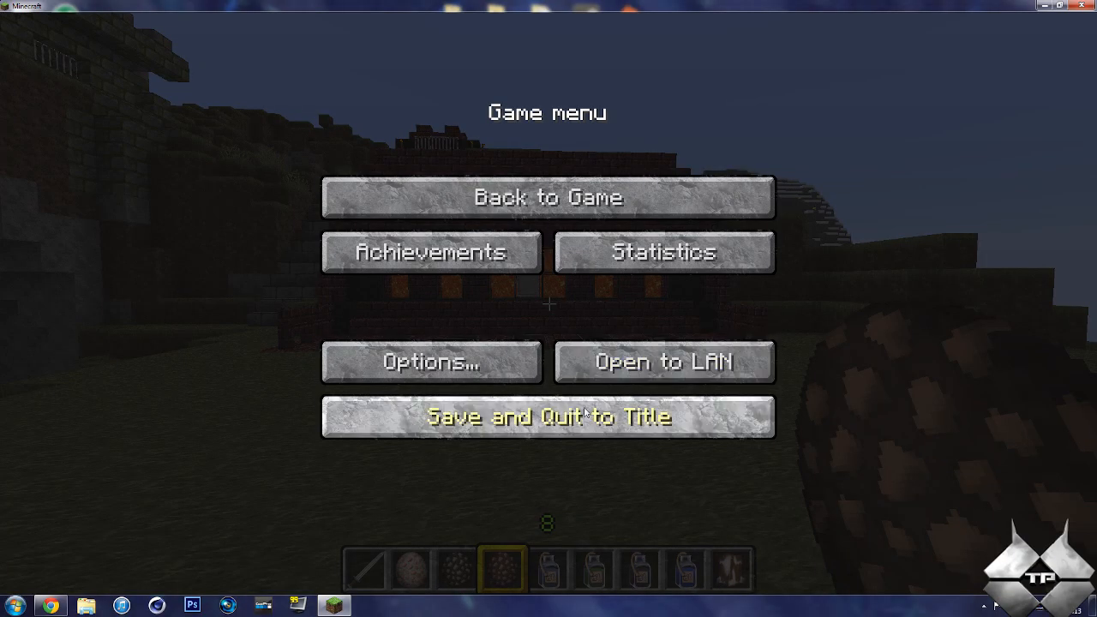
pyautogui.click(547, 418)
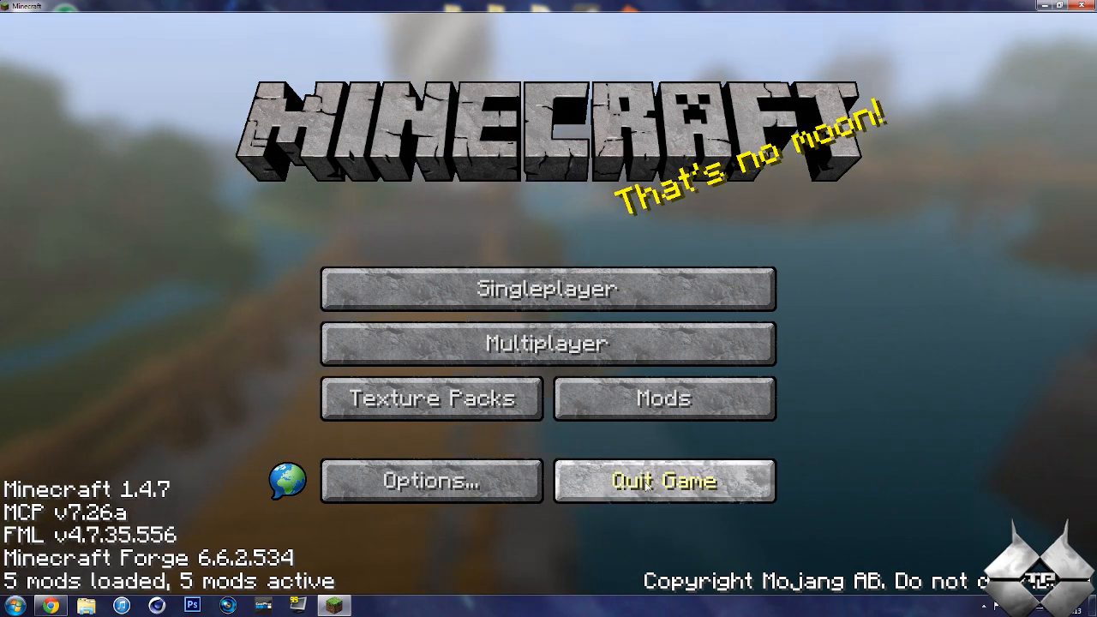
pyautogui.click(664, 480)
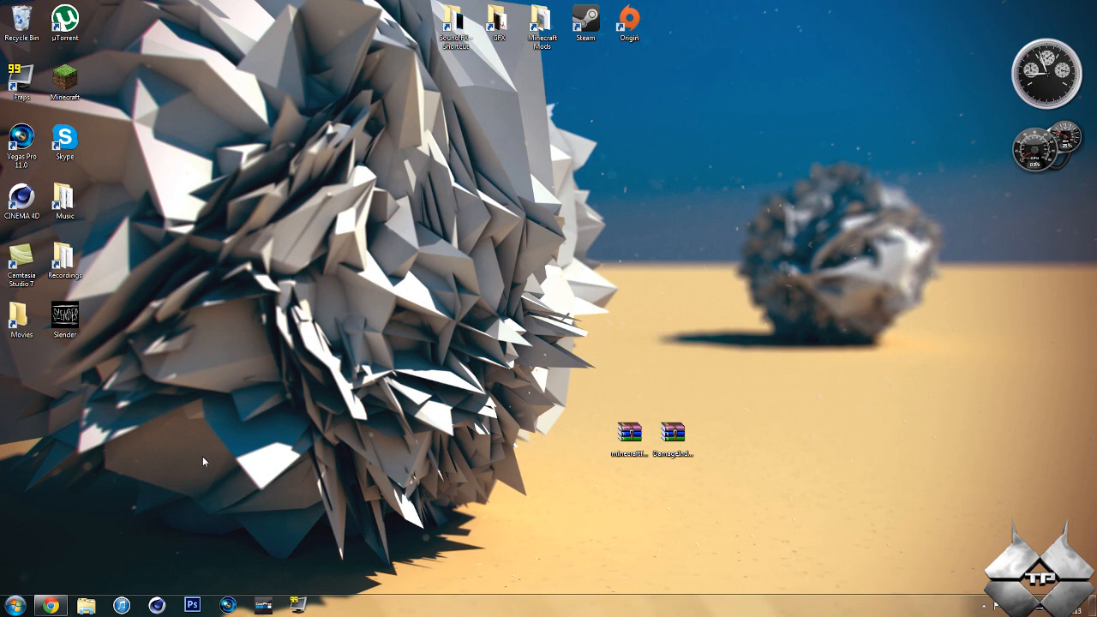
pyautogui.moveTo(495, 491)
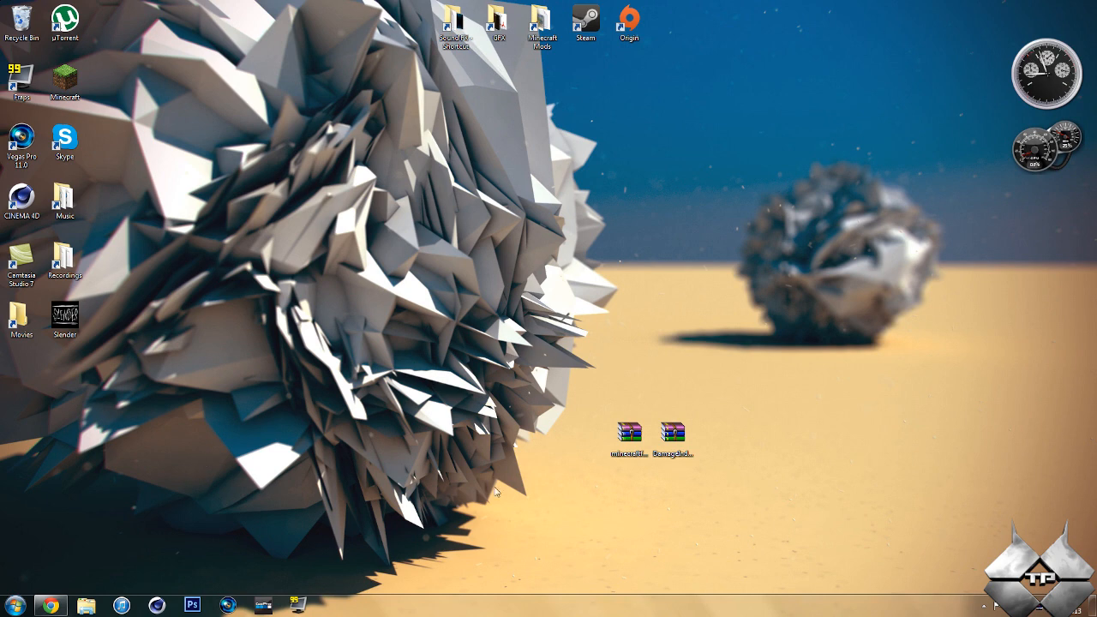
# Open the Damage Indicators forum thread and reveal its repositioning GUI screenshots.
pyautogui.click(673, 431)
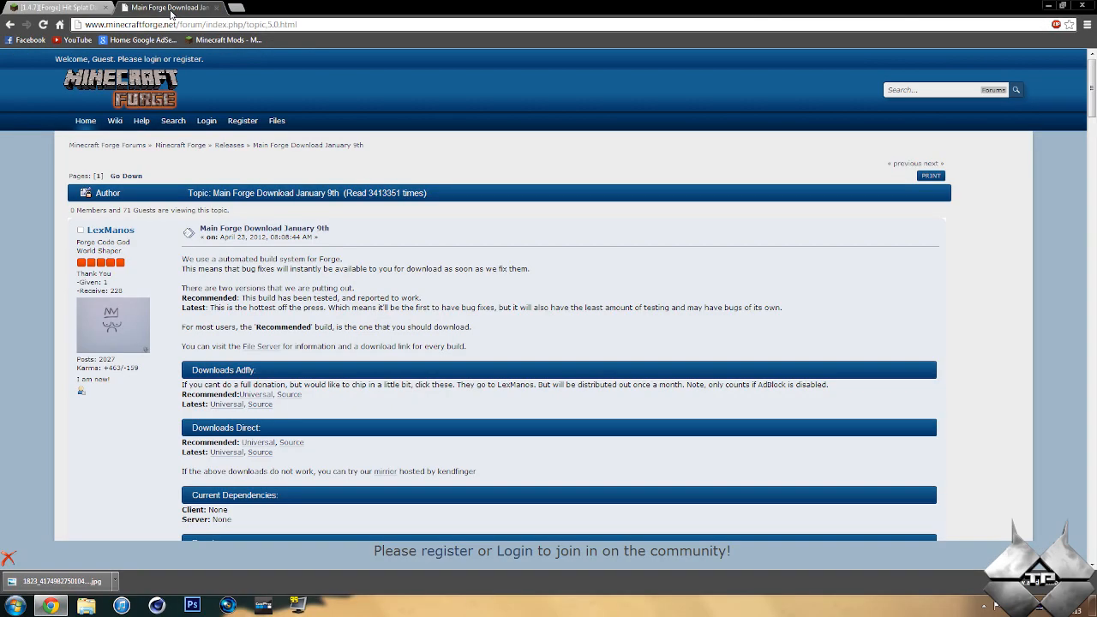
pyautogui.click(56, 6)
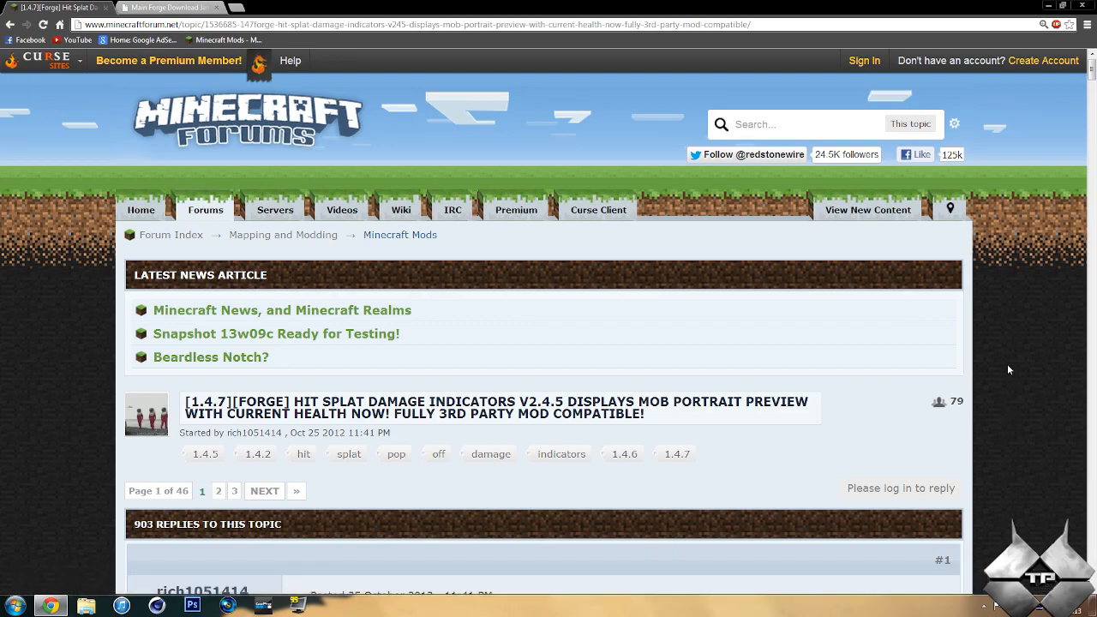
pyautogui.scroll(-3)
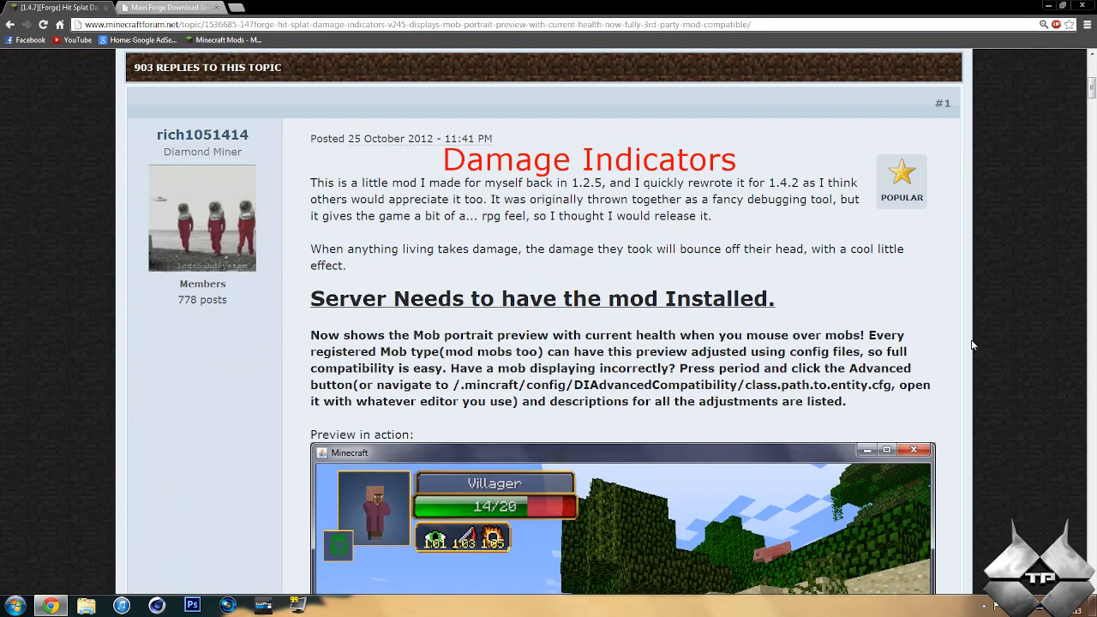
pyautogui.scroll(-3)
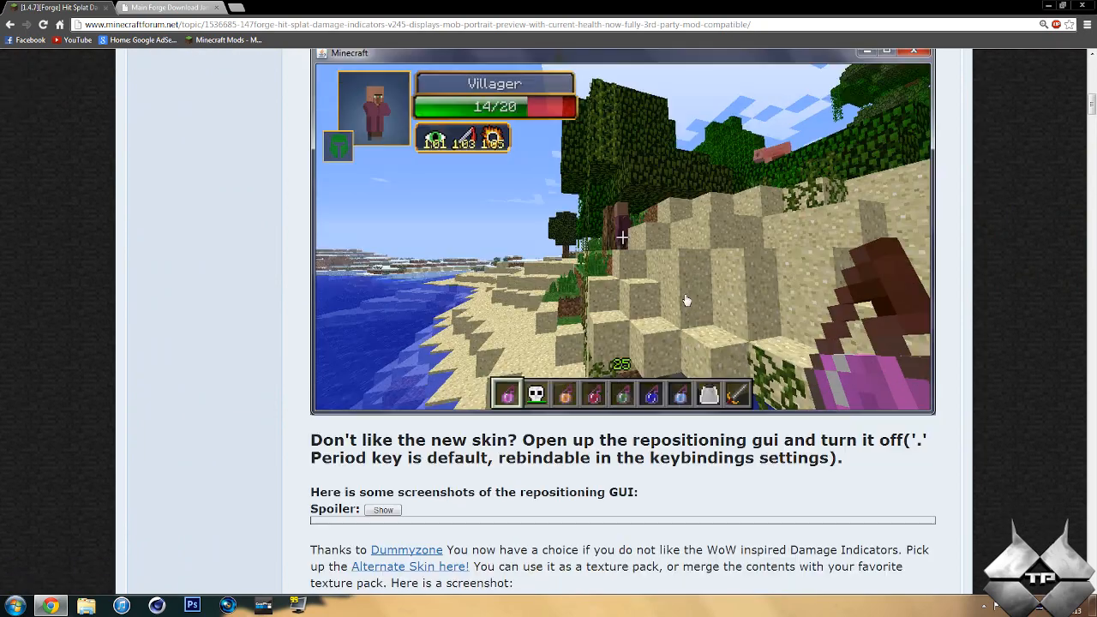
pyautogui.scroll(-3)
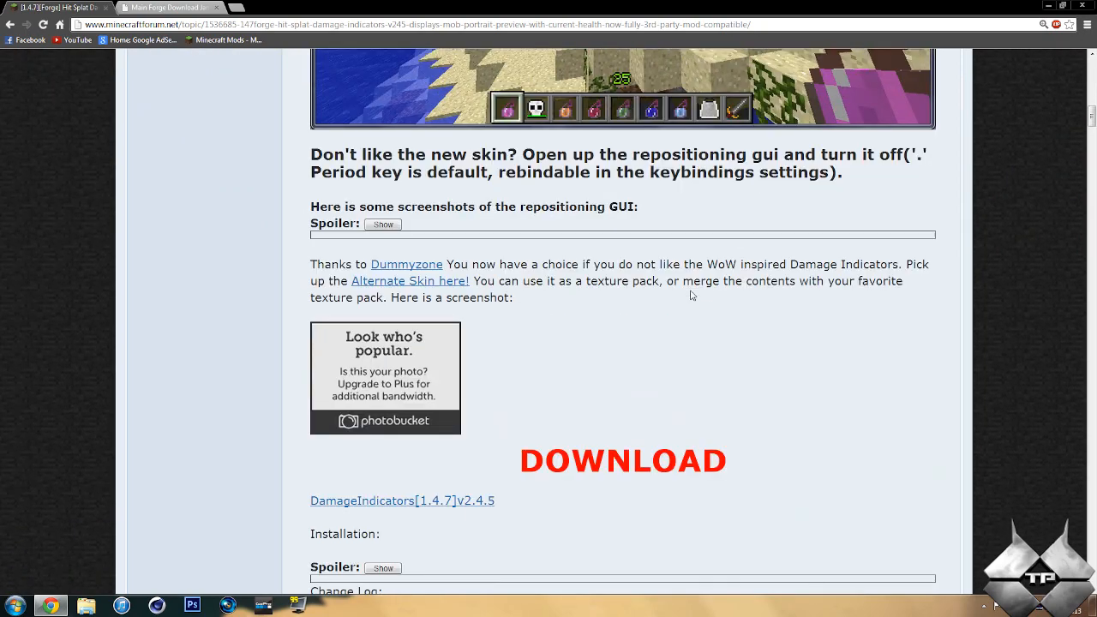
pyautogui.scroll(-3)
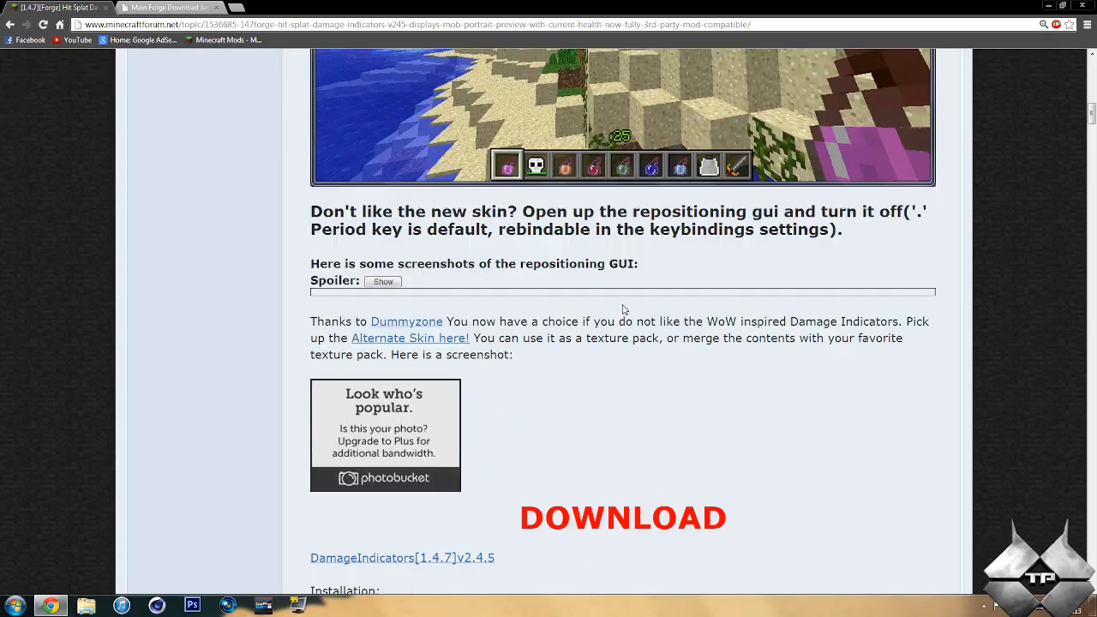
pyautogui.click(383, 281)
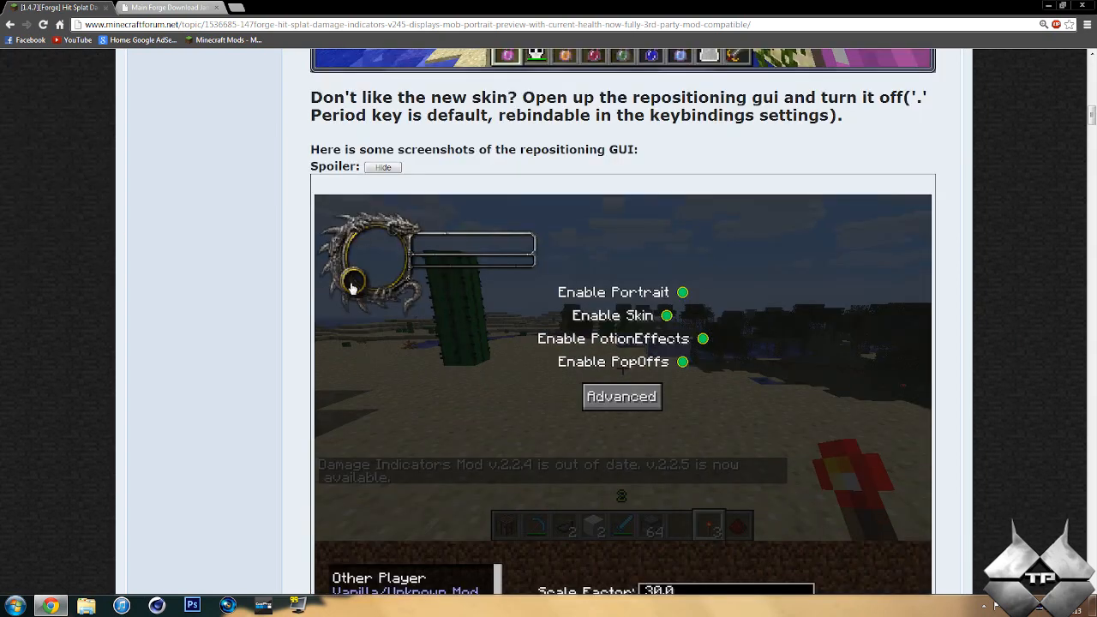
pyautogui.moveTo(390, 240)
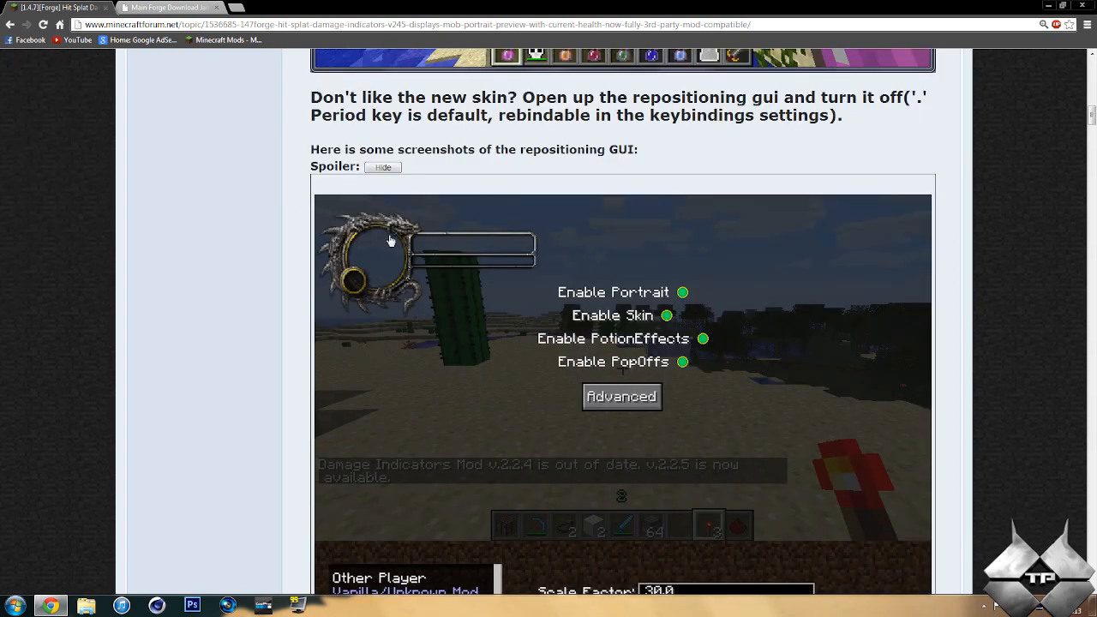
pyautogui.moveTo(412, 261)
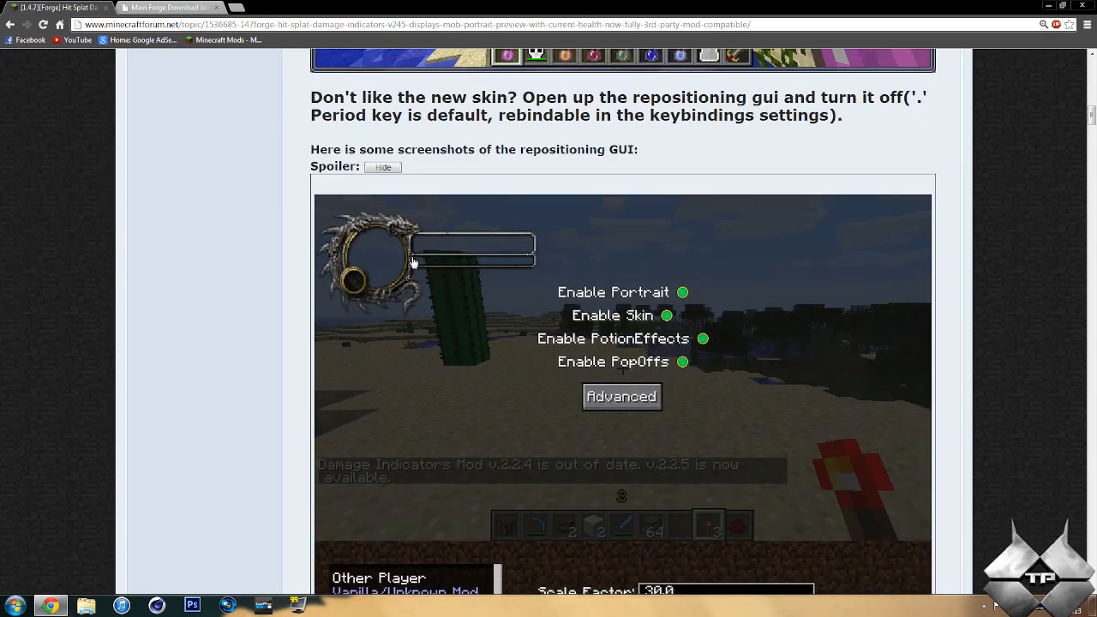
pyautogui.moveTo(415, 246)
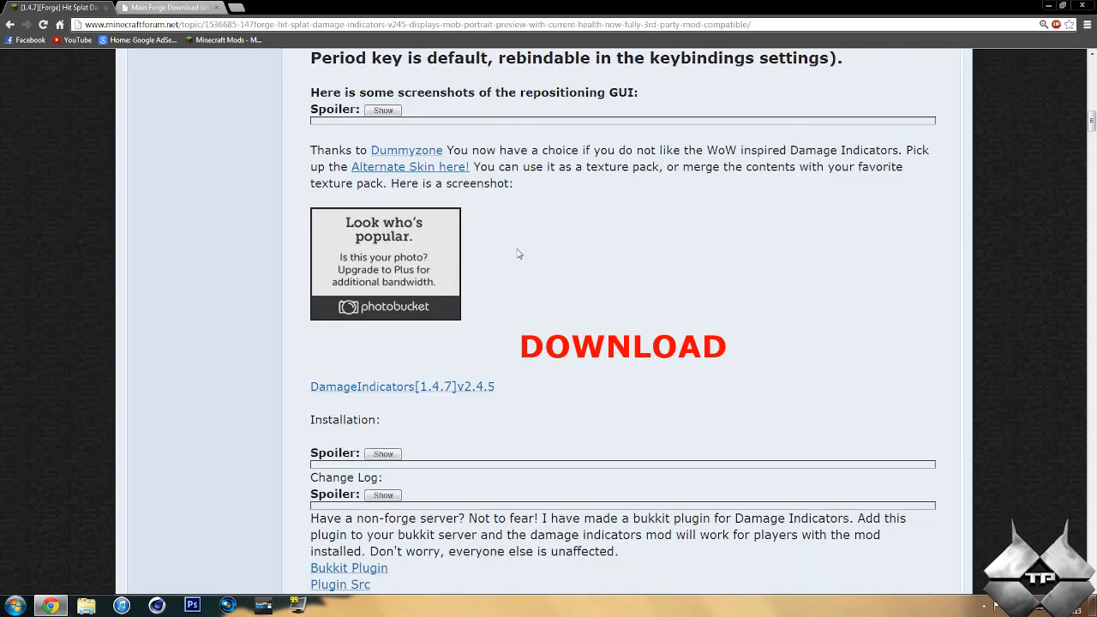
# Follow the DamageIndicators v2.4.5 download link to adf.ly, then return to the topic.
pyautogui.scroll(-3)
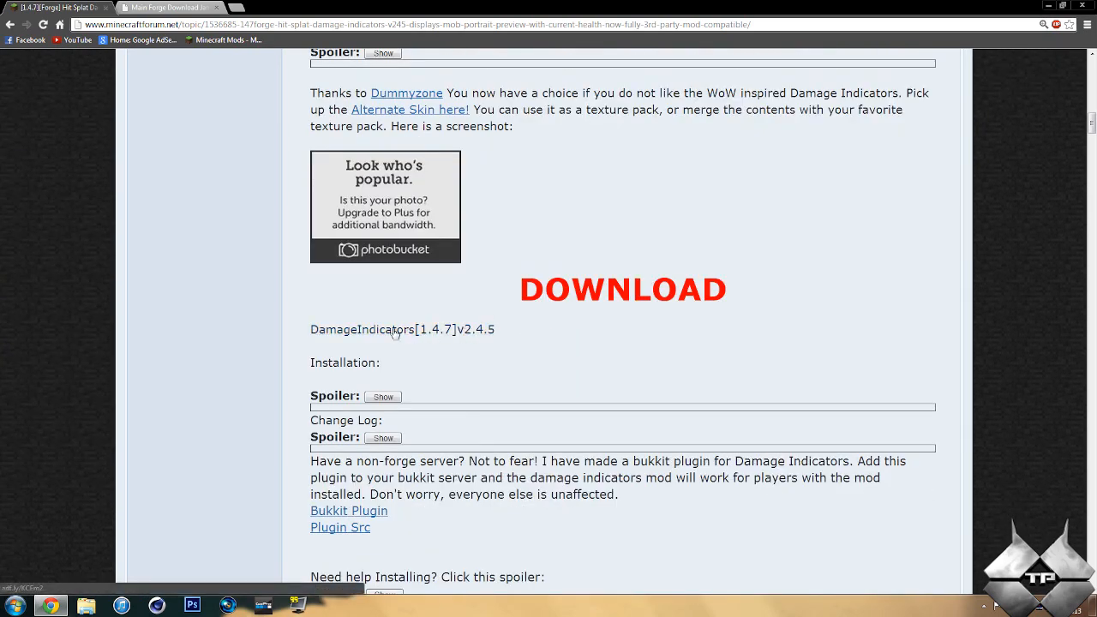
pyautogui.click(394, 330)
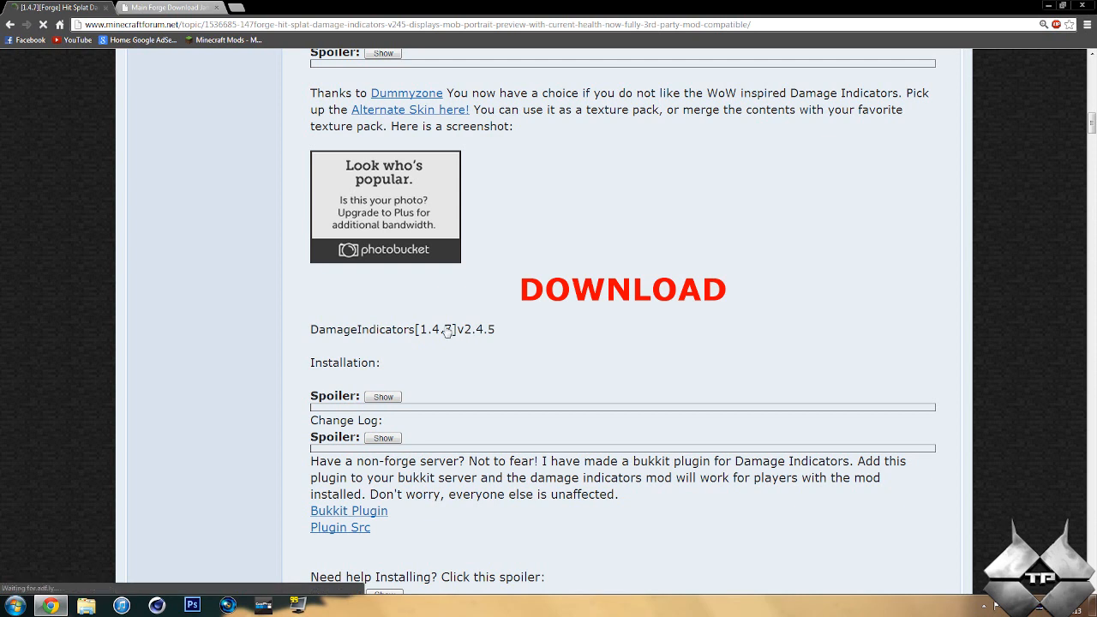
pyautogui.click(623, 288)
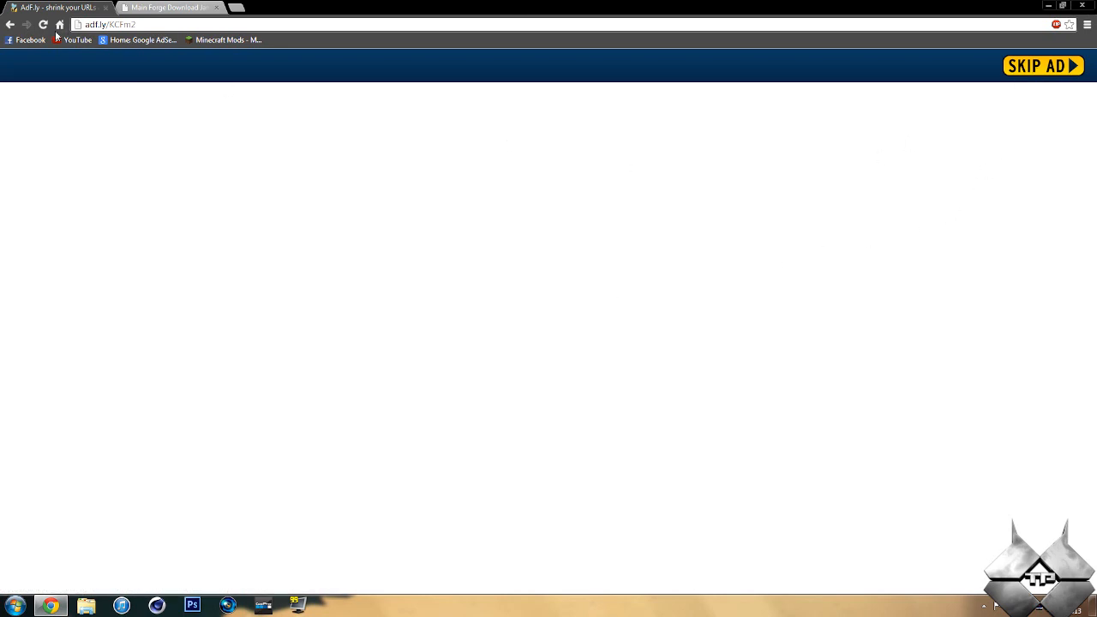
pyautogui.click(1042, 66)
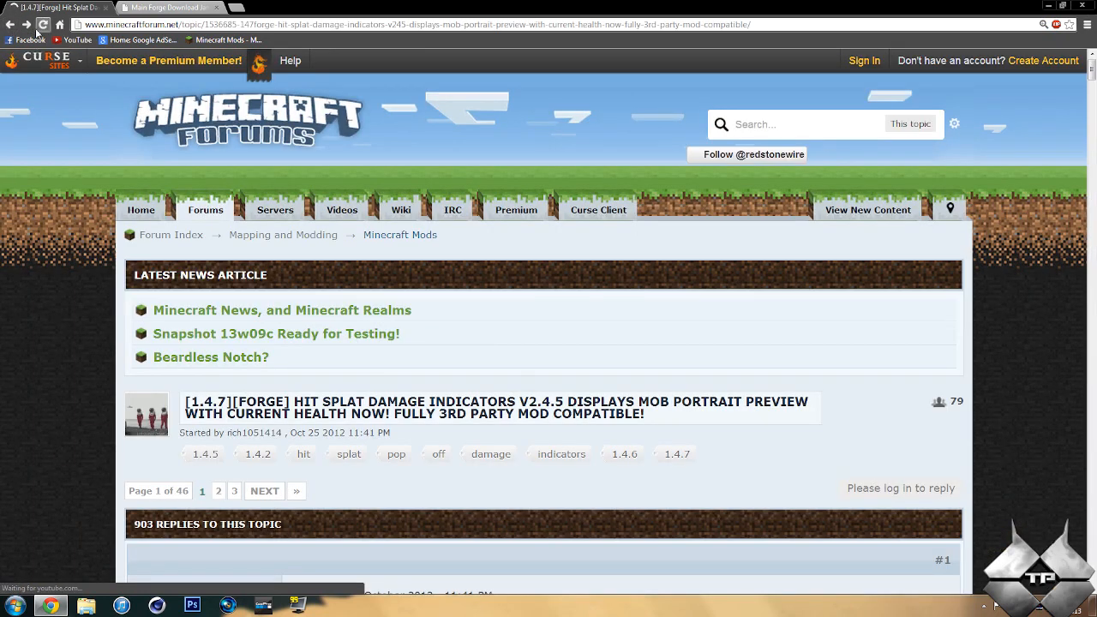
pyautogui.scroll(-3)
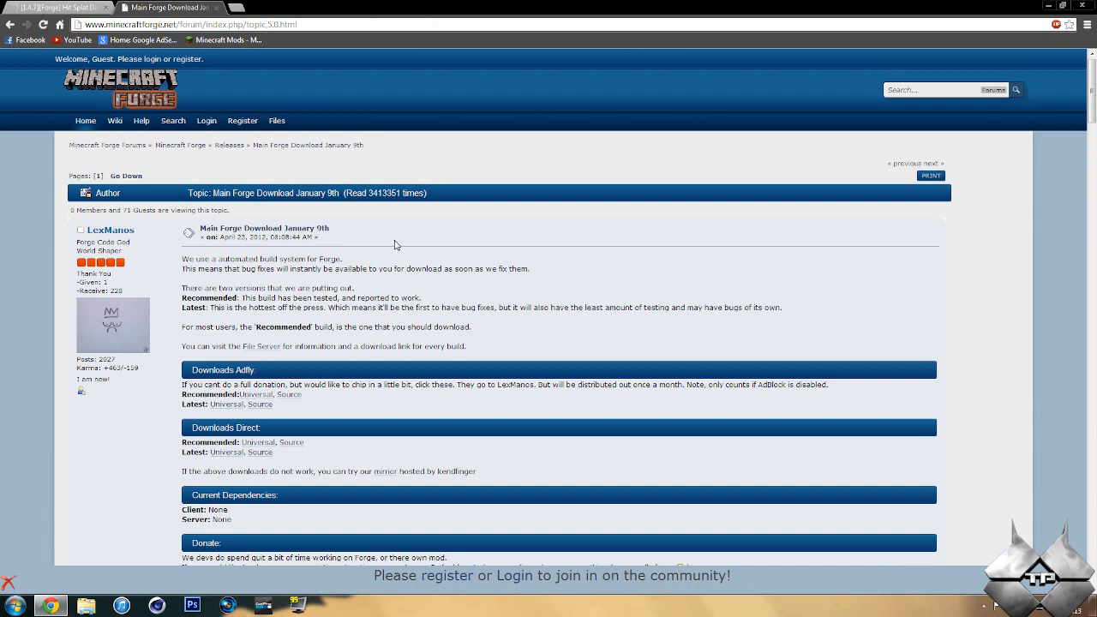
# Scroll the Forge page down to the Adfly and Direct download sections.
pyautogui.scroll(-3)
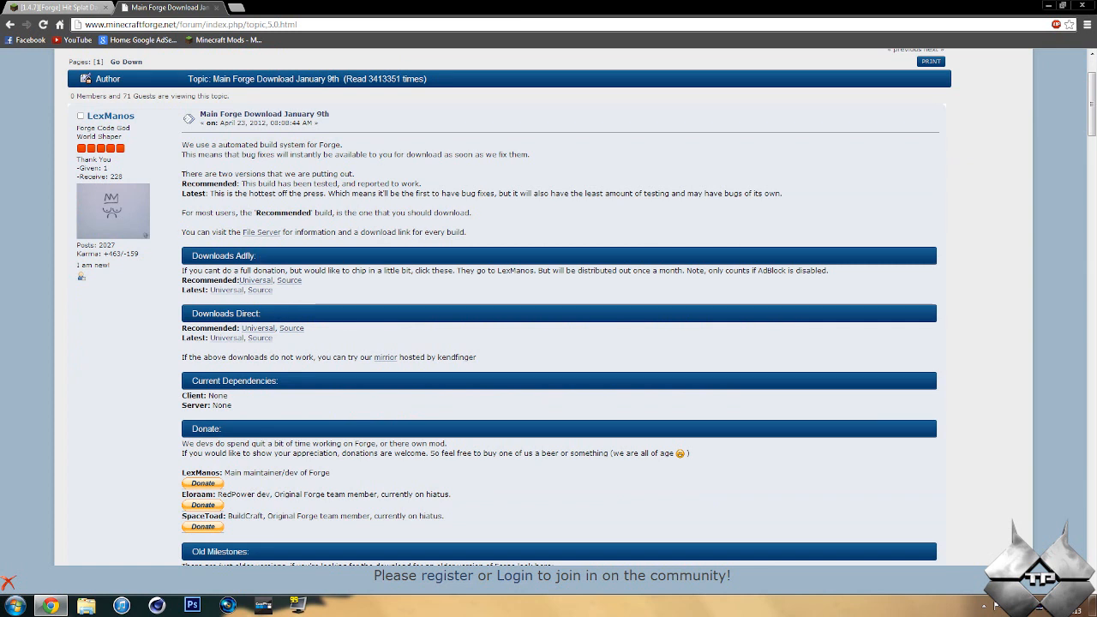
pyautogui.moveTo(398, 280)
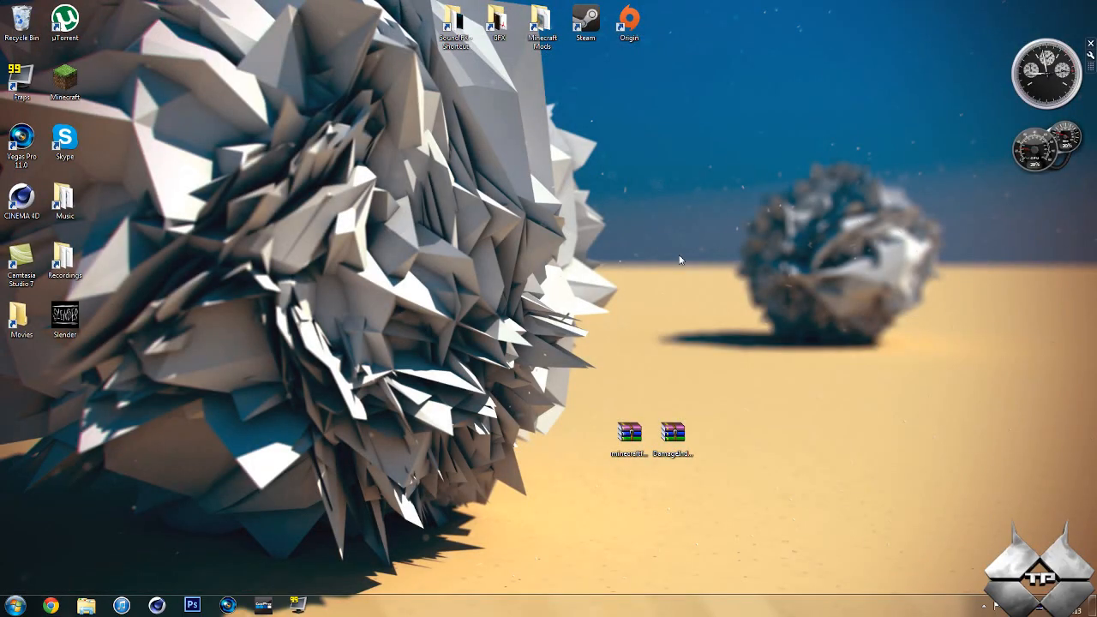
pyautogui.moveTo(69, 537)
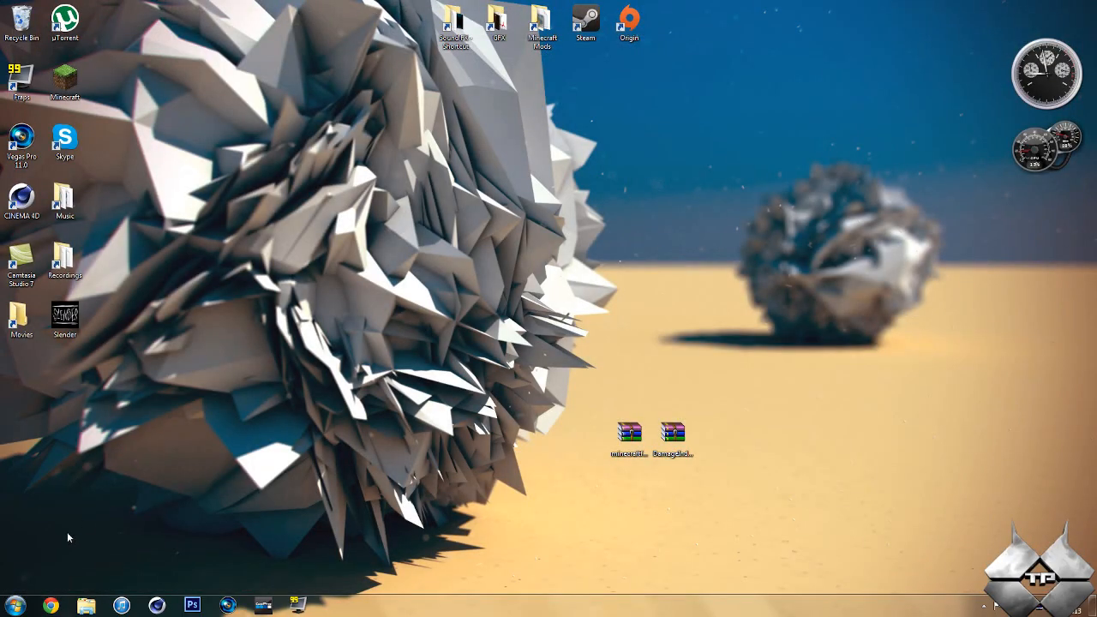
# Search %appdata%, open the .minecraft bin folder and select minecraft.jar.
pyautogui.click(12, 606)
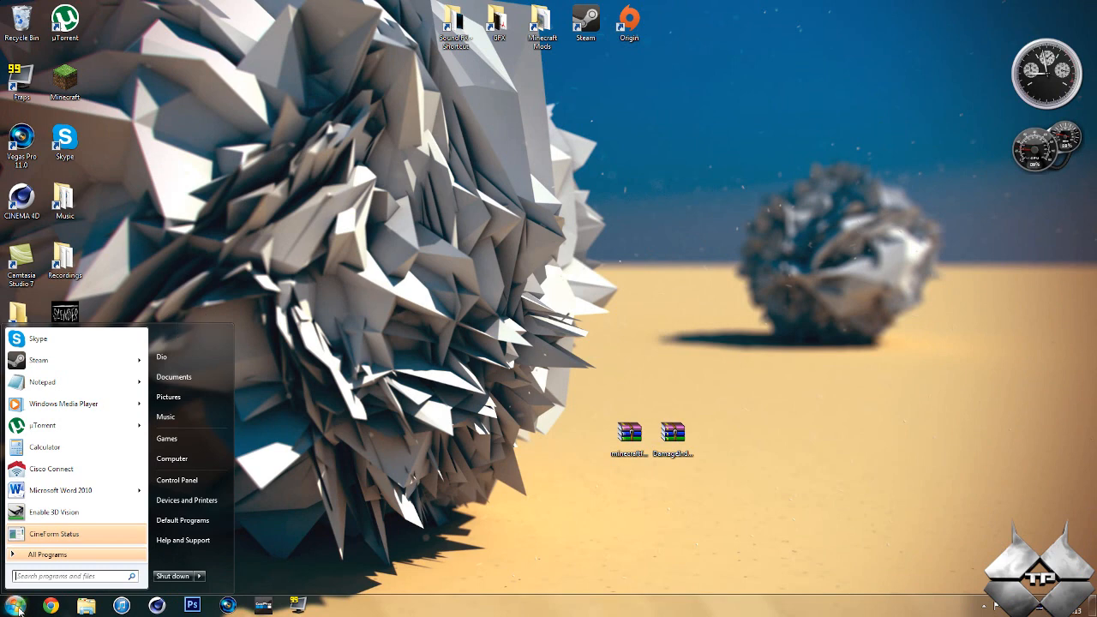
pyautogui.write('%appdata%')
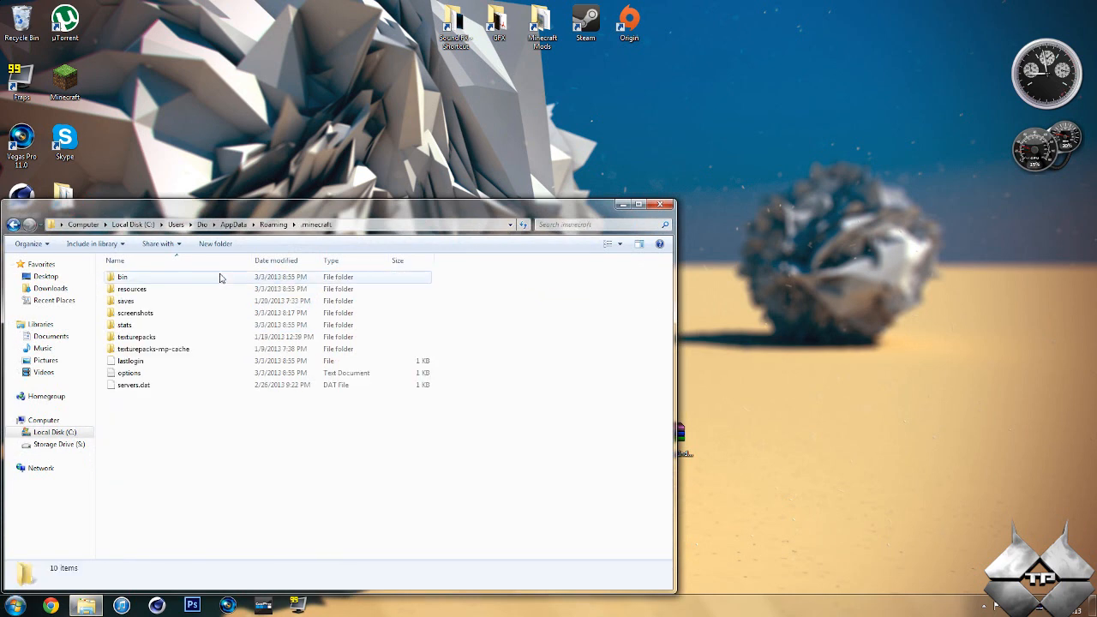
pyautogui.doubleClick(122, 276)
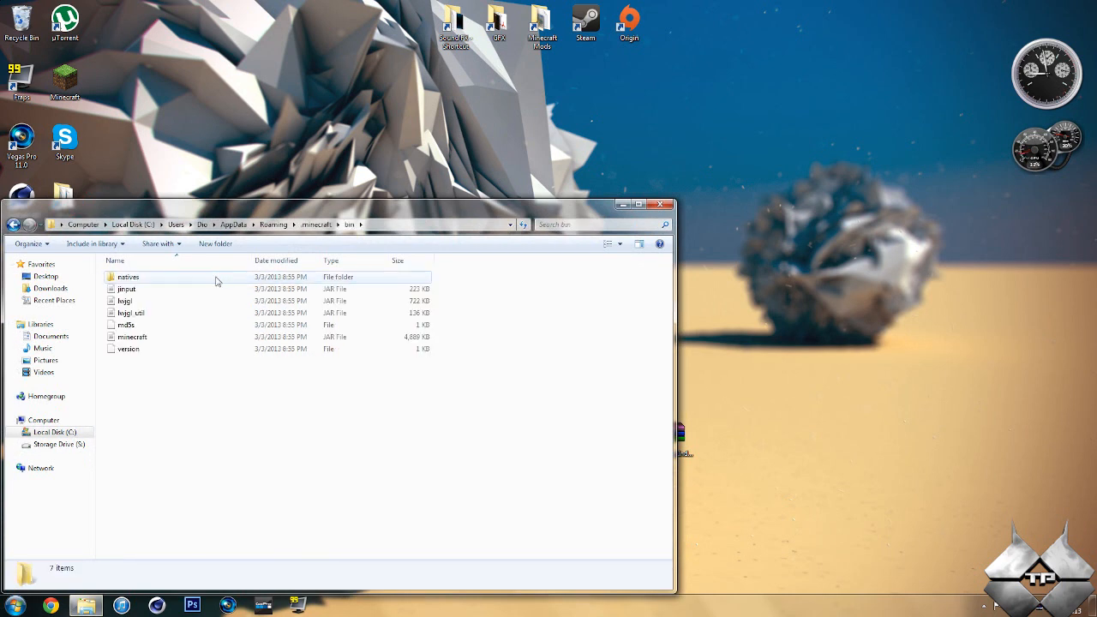
pyautogui.click(132, 337)
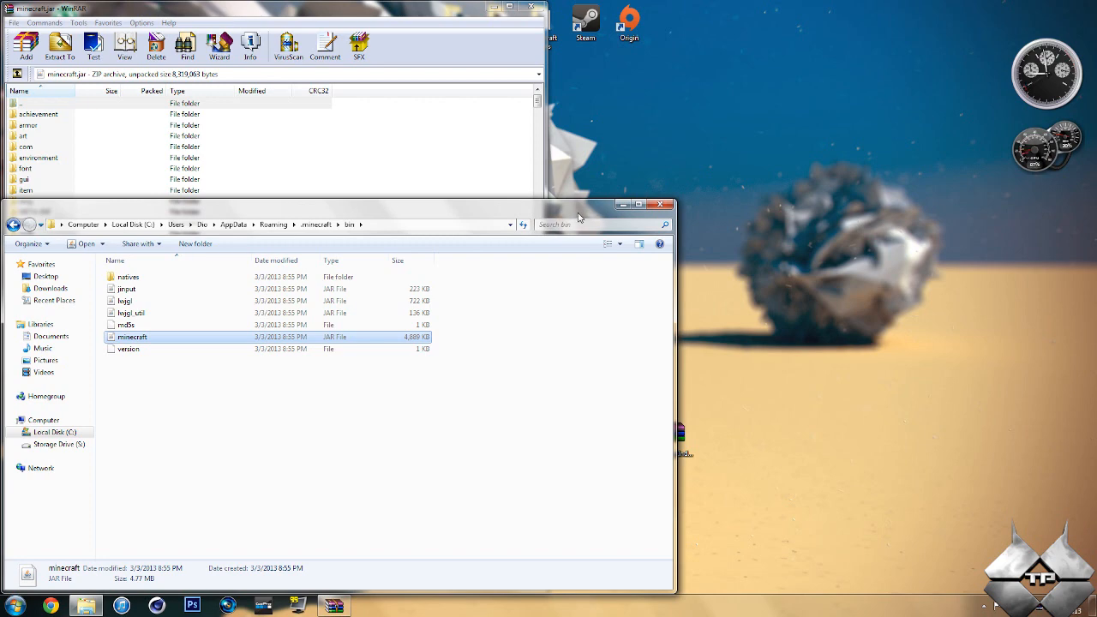
pyautogui.moveTo(613, 216)
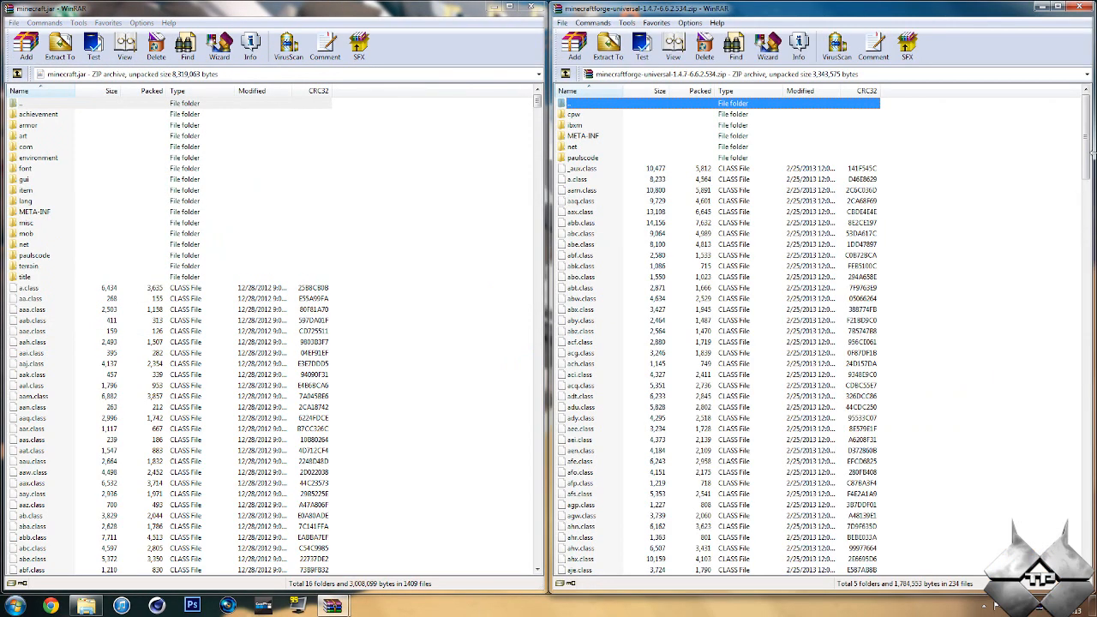
# Select all files in the Forge universal archive and add them into minecraft.jar.
pyautogui.scroll(-3)
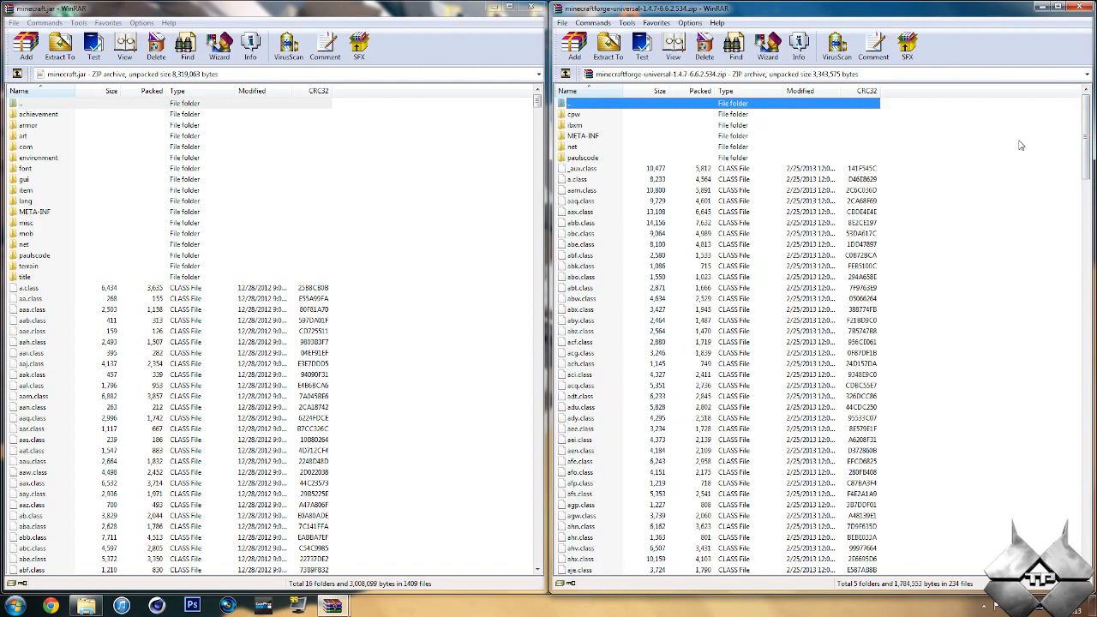
pyautogui.press('ctrl+a')
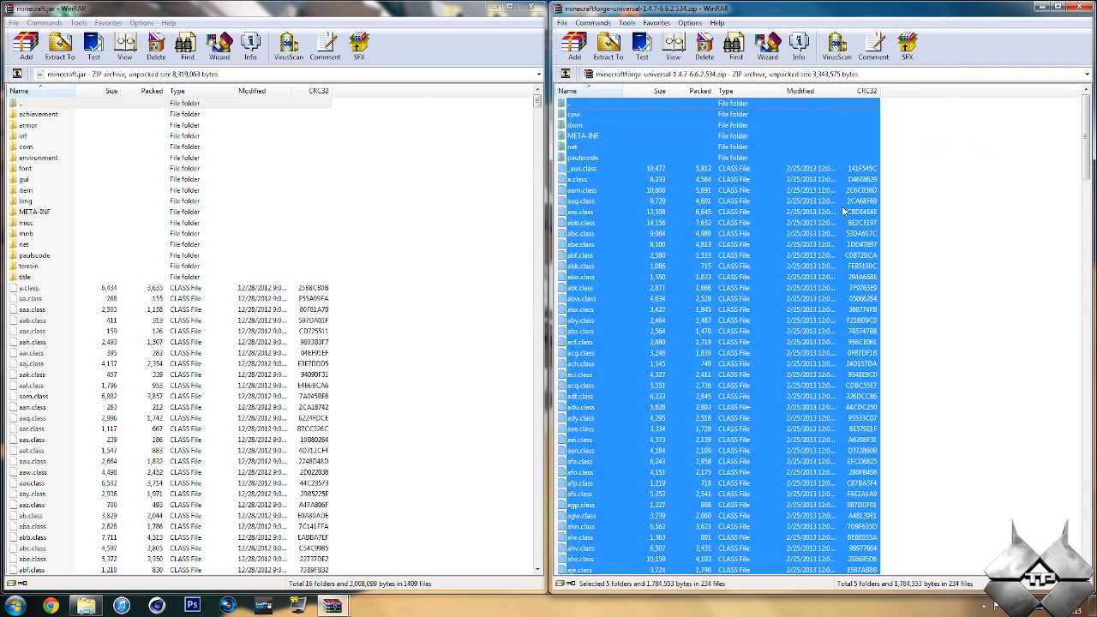
pyautogui.moveTo(521, 135)
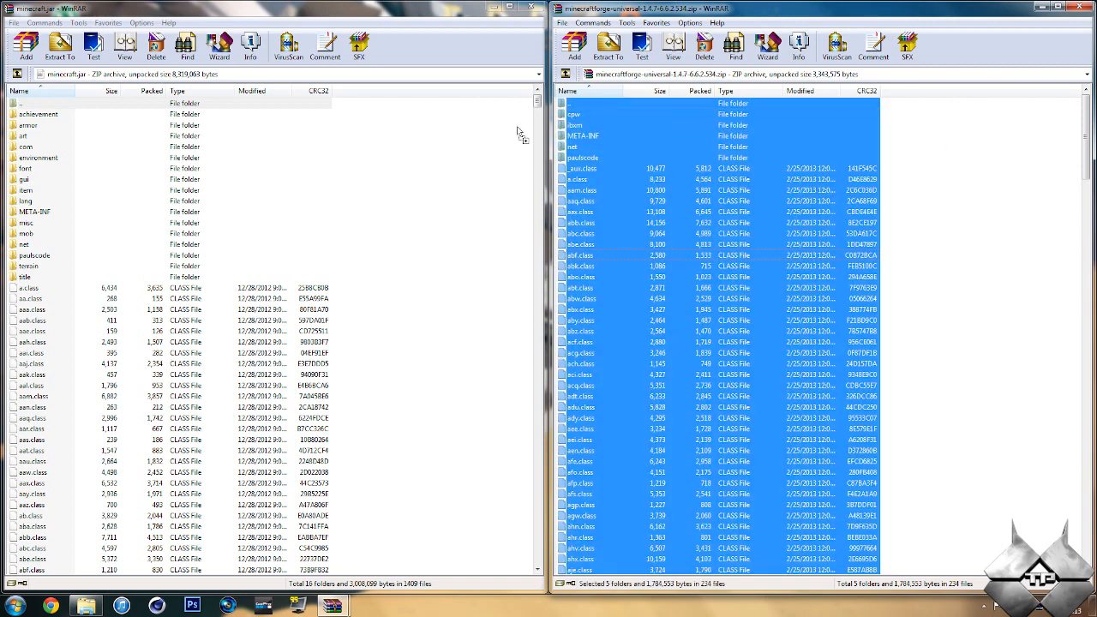
pyautogui.click(27, 46)
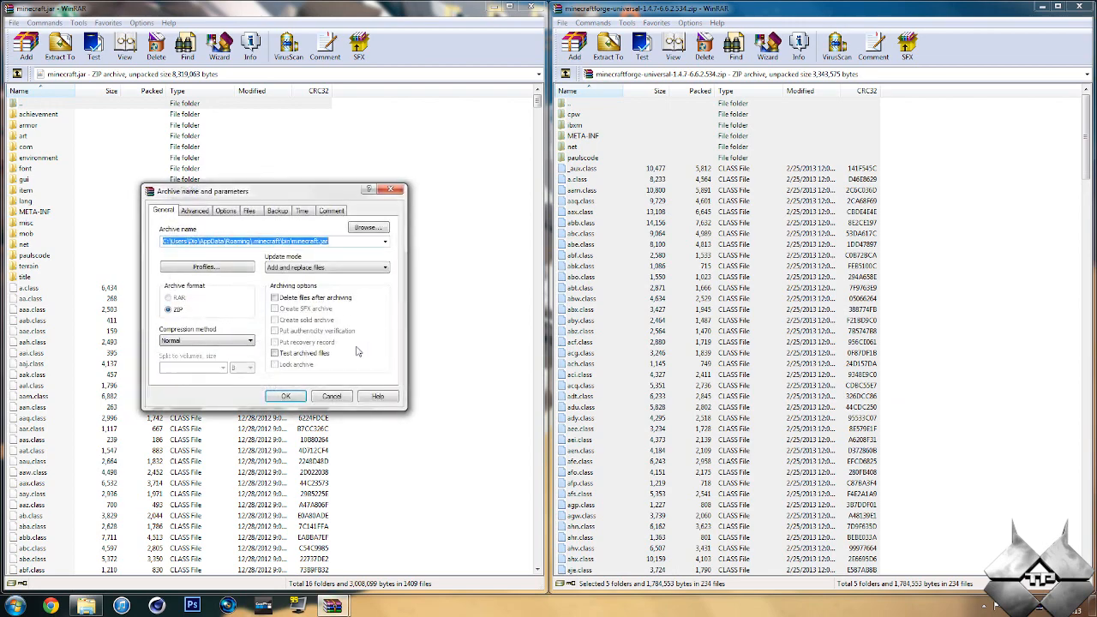
pyautogui.click(285, 395)
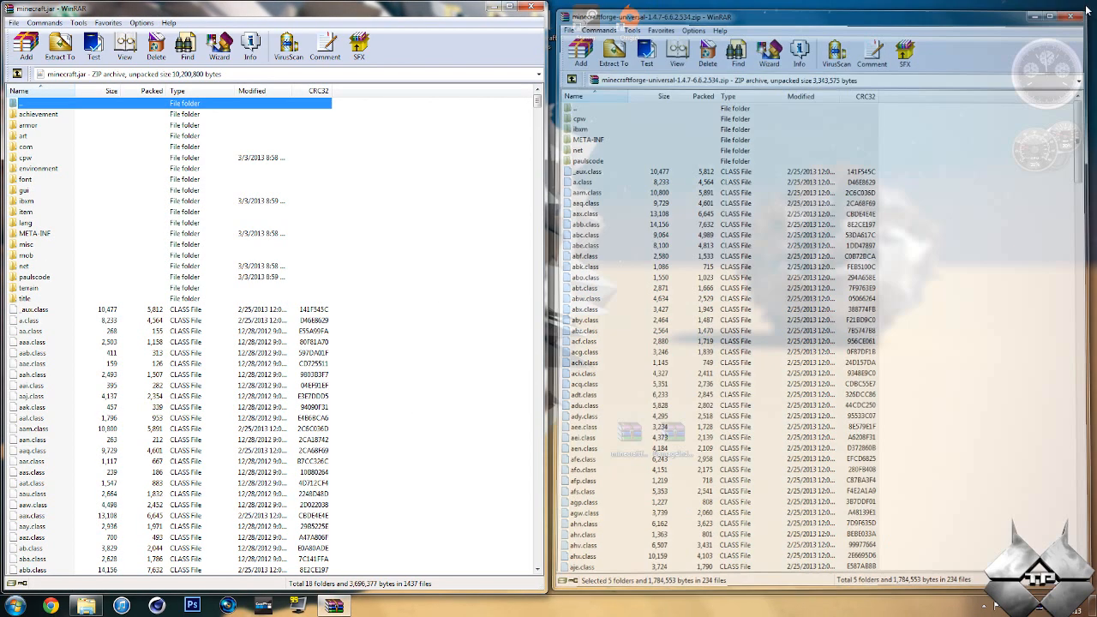
# Close the Forge archive, delete META-INF from minecraft.jar, and close WinRAR.
pyautogui.click(1072, 16)
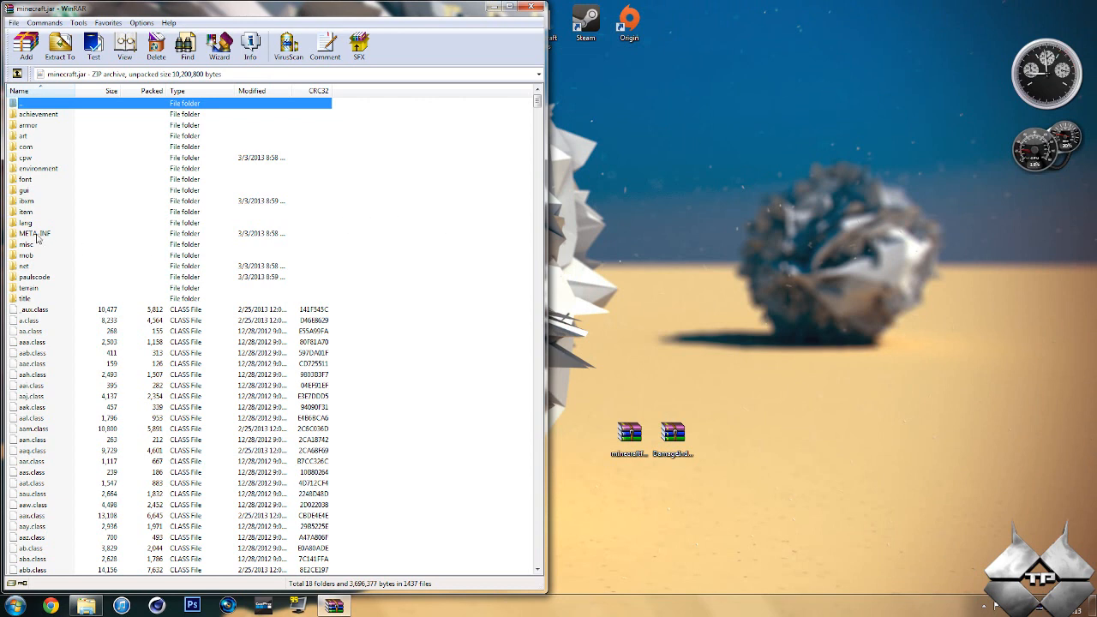
pyautogui.rightClick(34, 233)
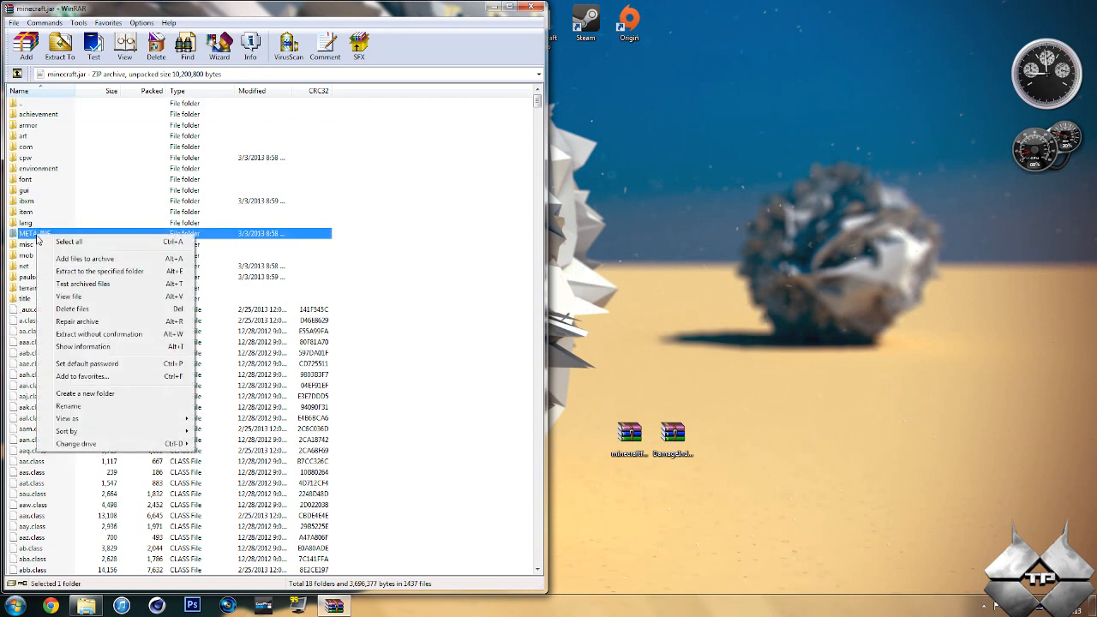
pyautogui.click(72, 308)
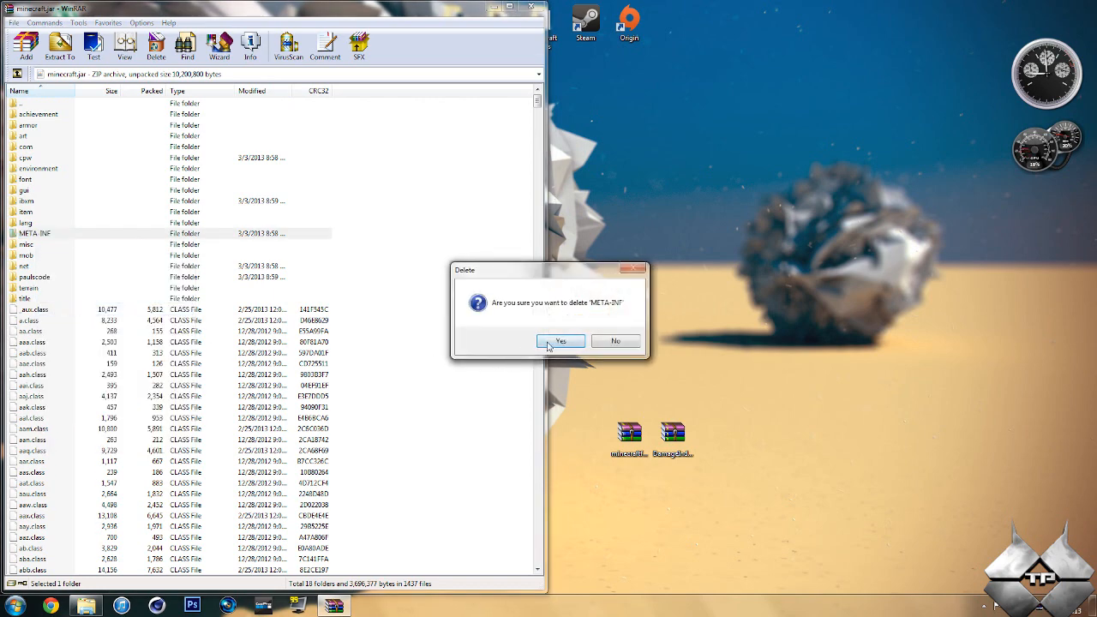
pyautogui.click(561, 342)
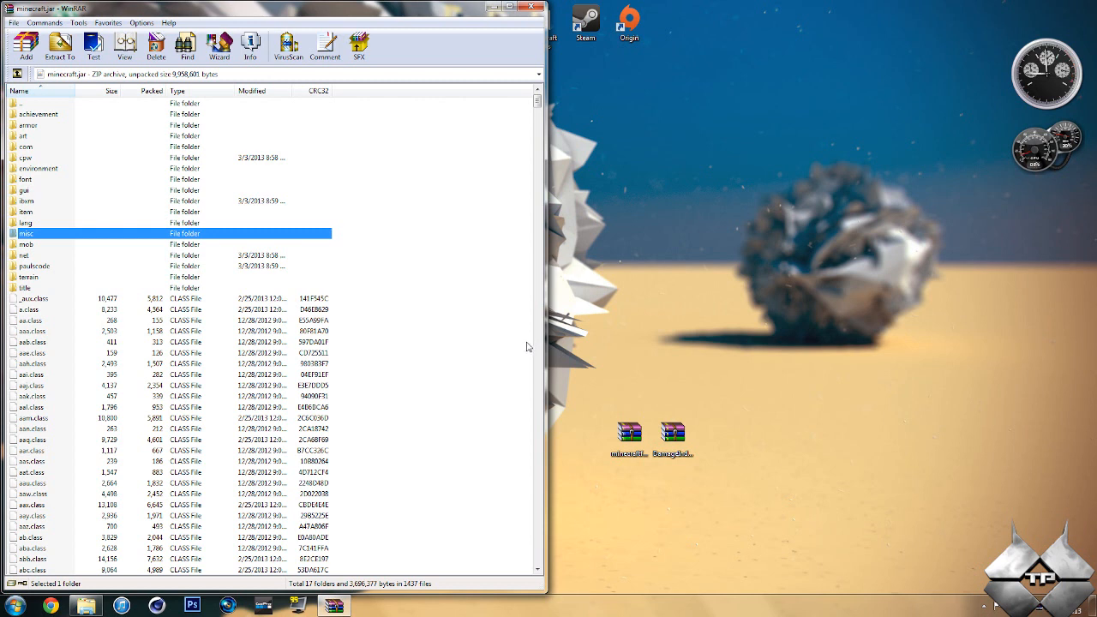
pyautogui.moveTo(524, 346)
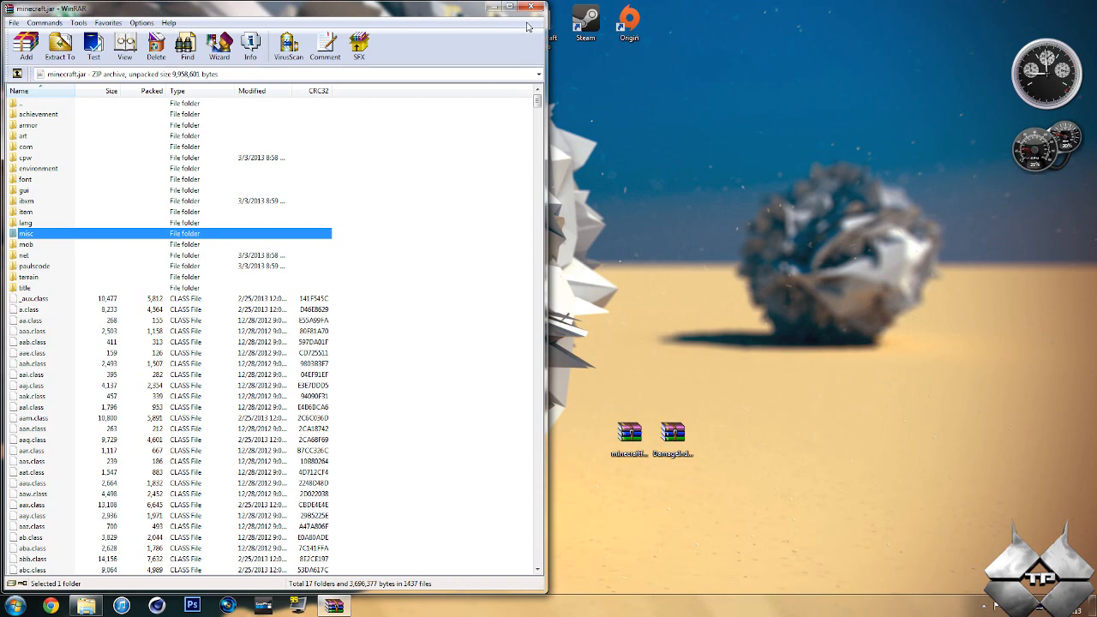
pyautogui.click(507, 8)
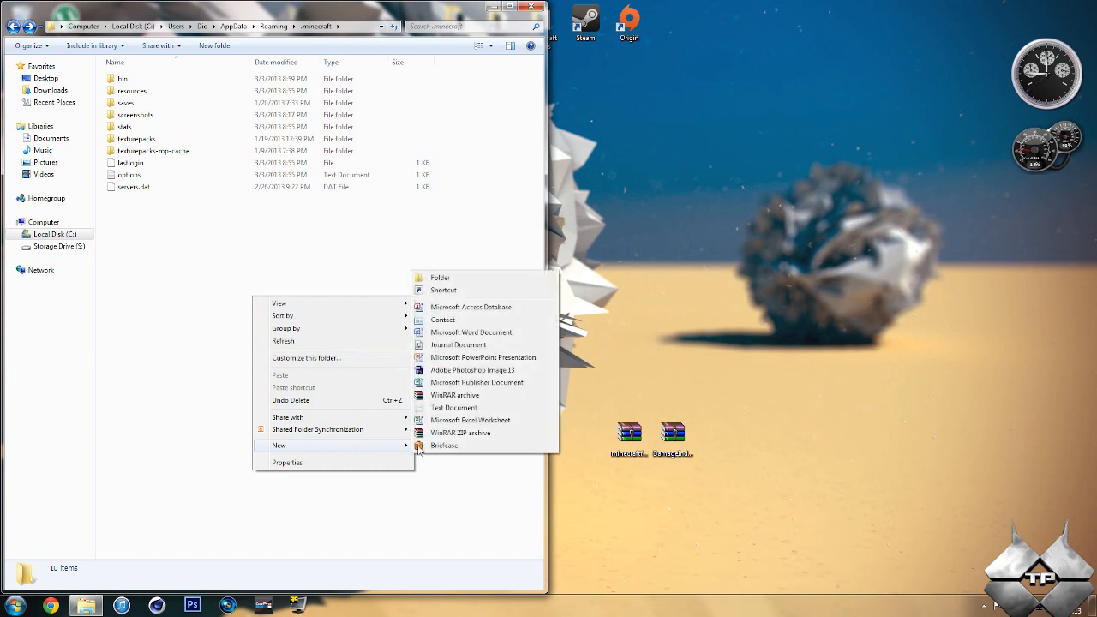
# Create a 'mods' folder in .minecraft and drag the DamageIndicators zip into it.
pyautogui.click(439, 277)
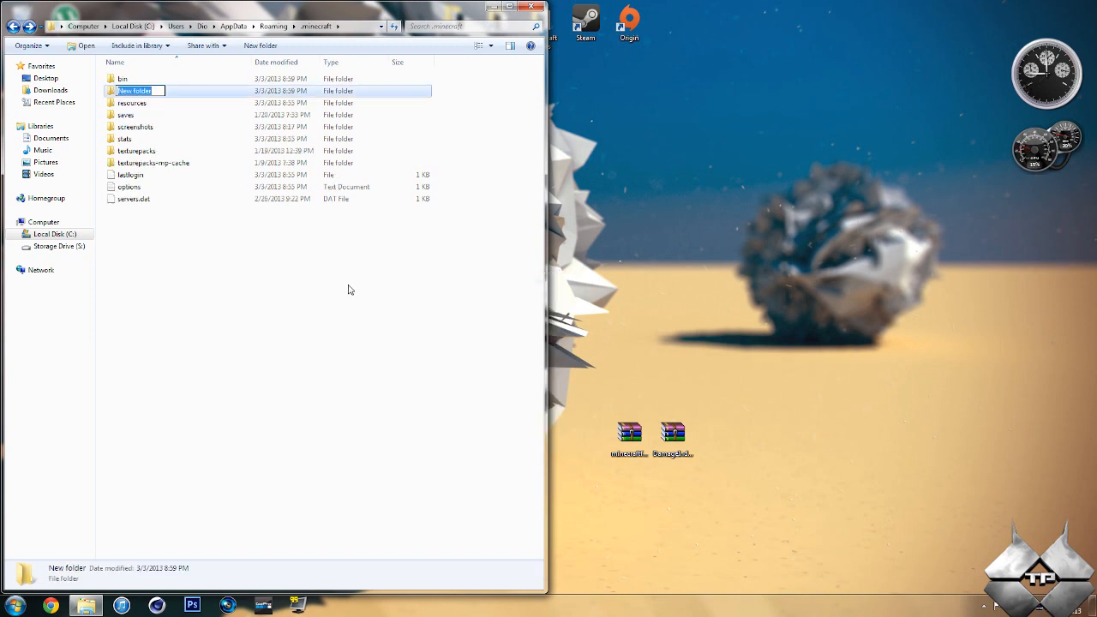
pyautogui.moveTo(318, 289)
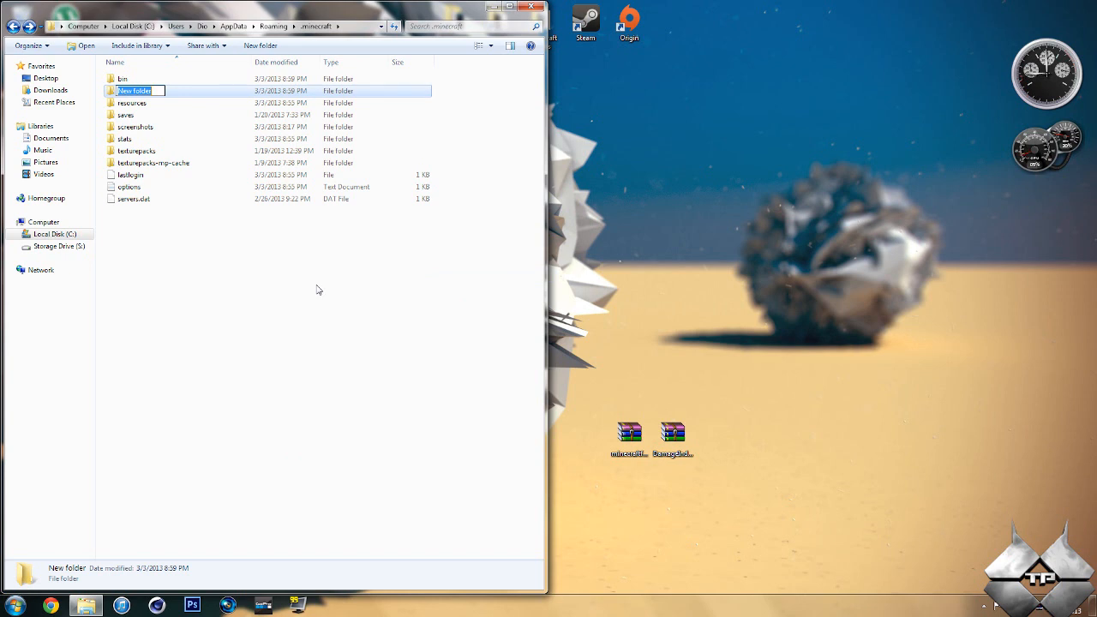
pyautogui.write('mods')
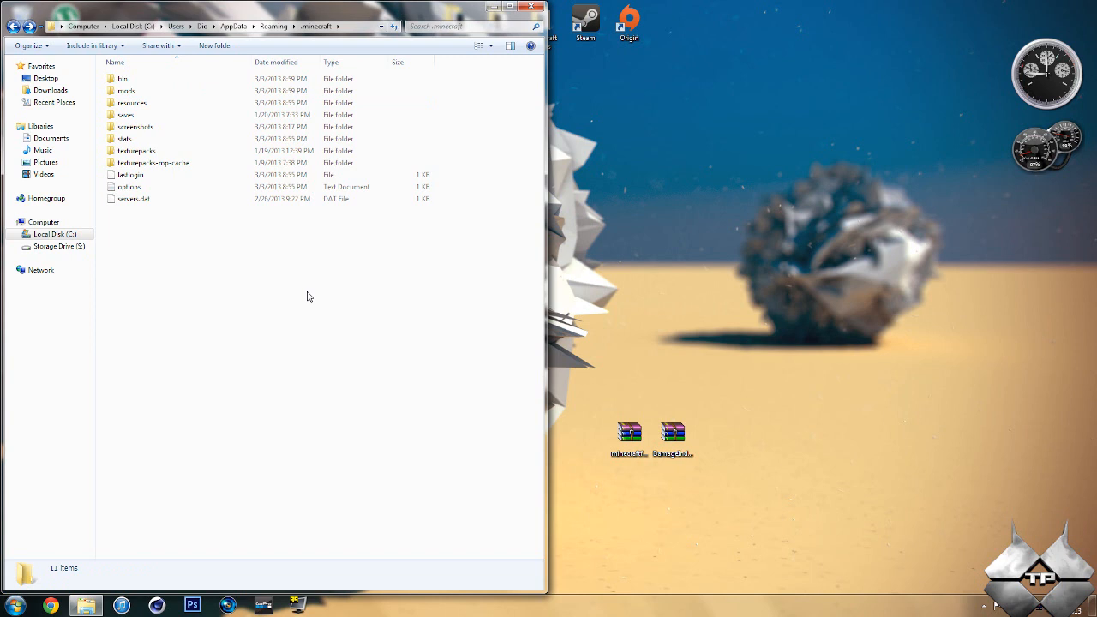
pyautogui.doubleClick(126, 90)
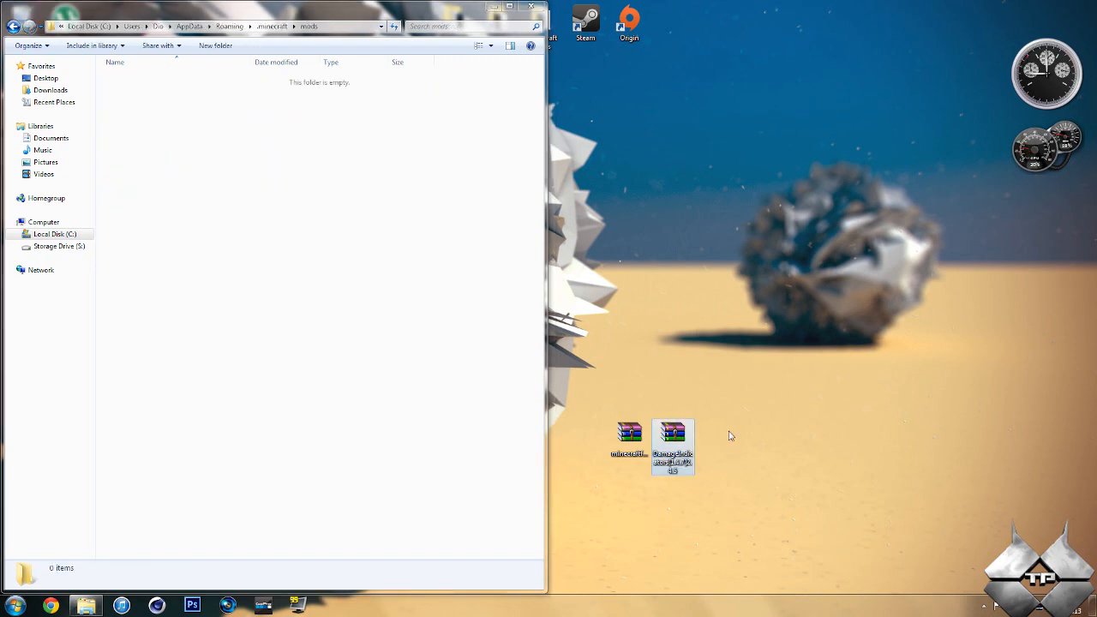
pyautogui.moveTo(673, 442); pyautogui.dragTo(346, 184)
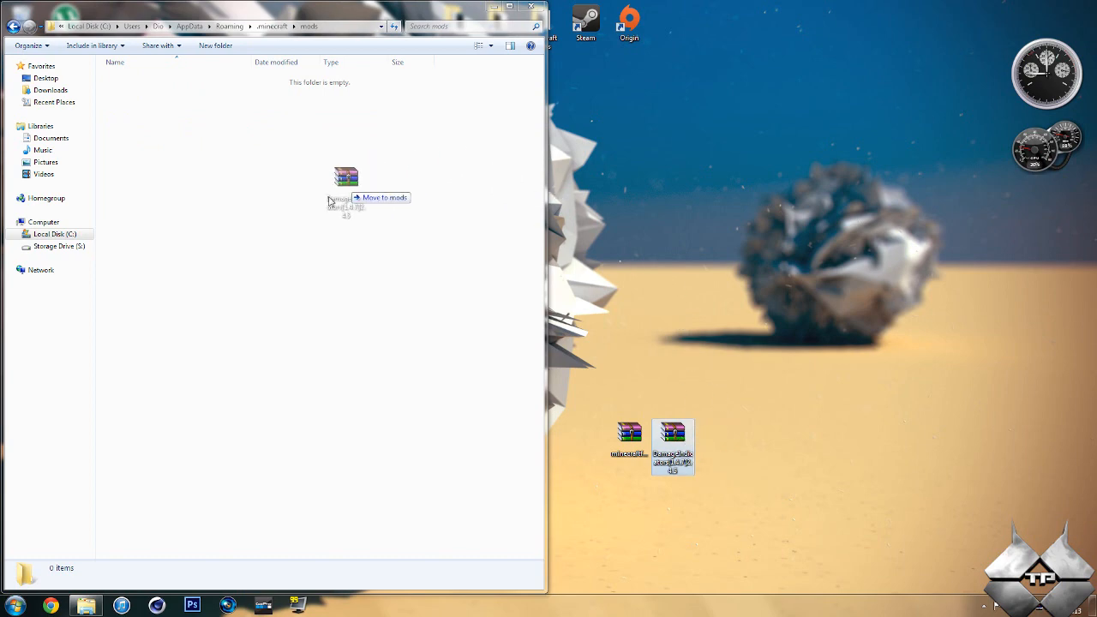
pyautogui.moveTo(673, 445); pyautogui.dragTo(345, 175)
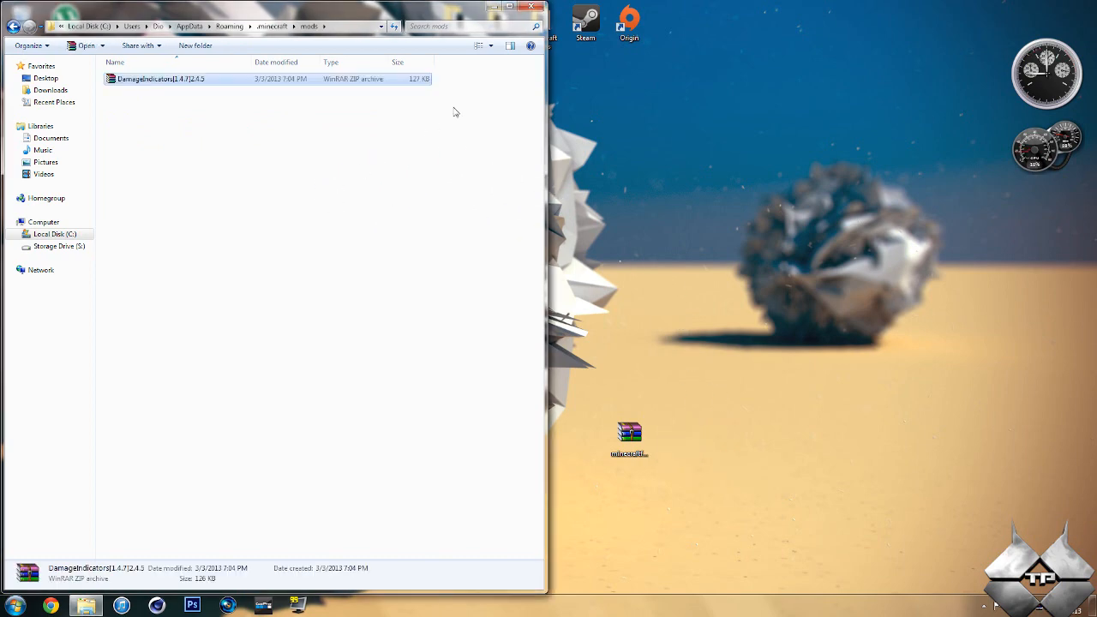